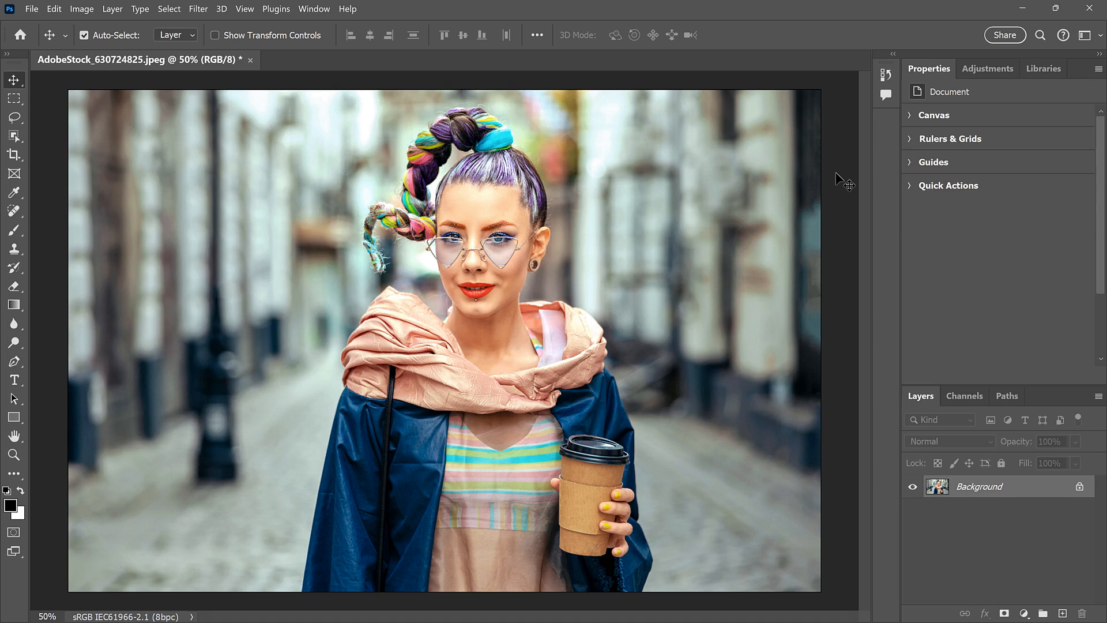
# - Show the Adjustments panel presets, then toggle its visibility via Window > Adjustments
pyautogui.click(987, 68)
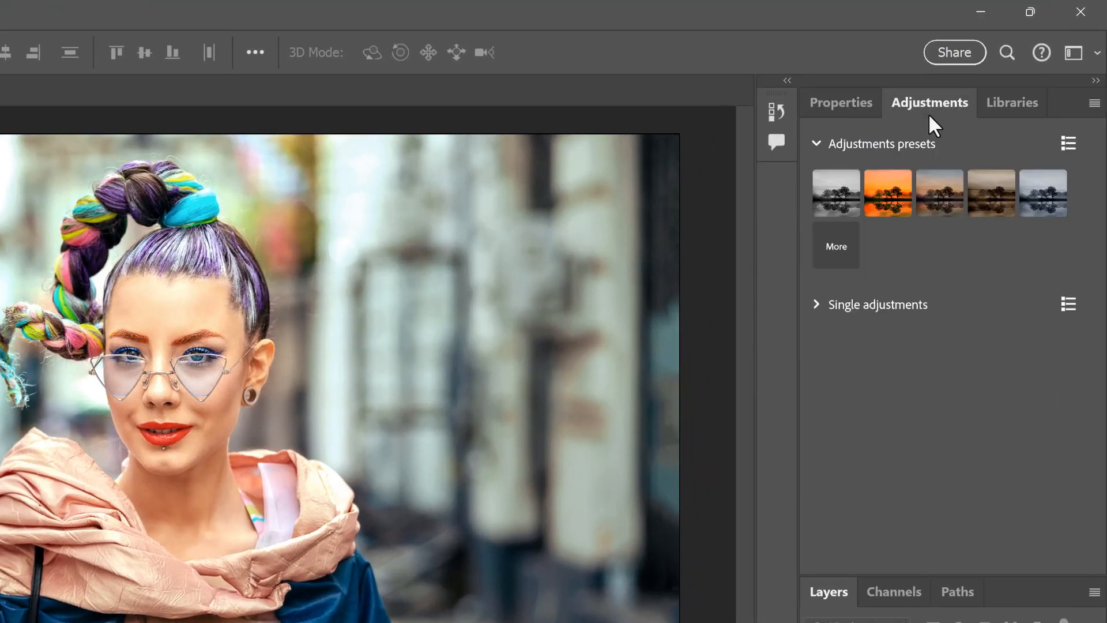
pyautogui.moveTo(888, 167)
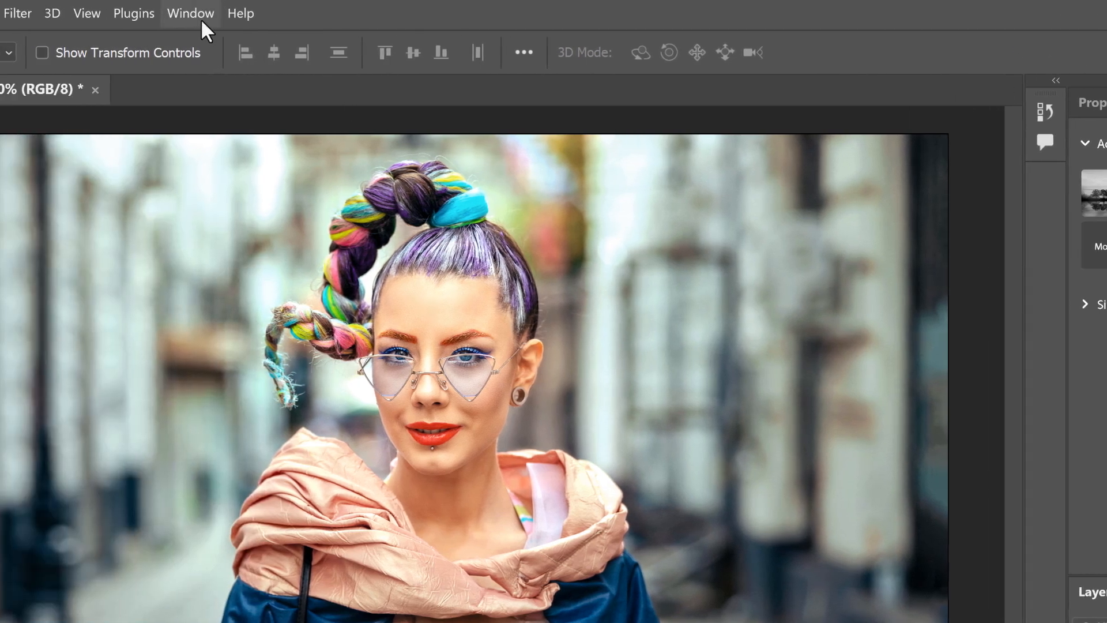
pyautogui.click(191, 12)
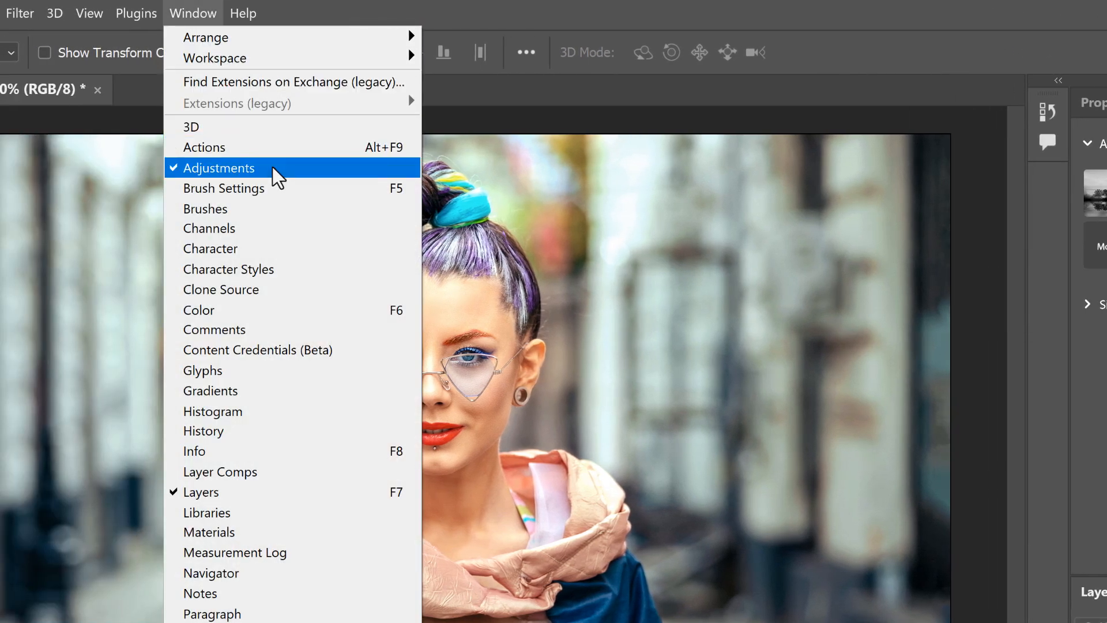
pyautogui.click(218, 168)
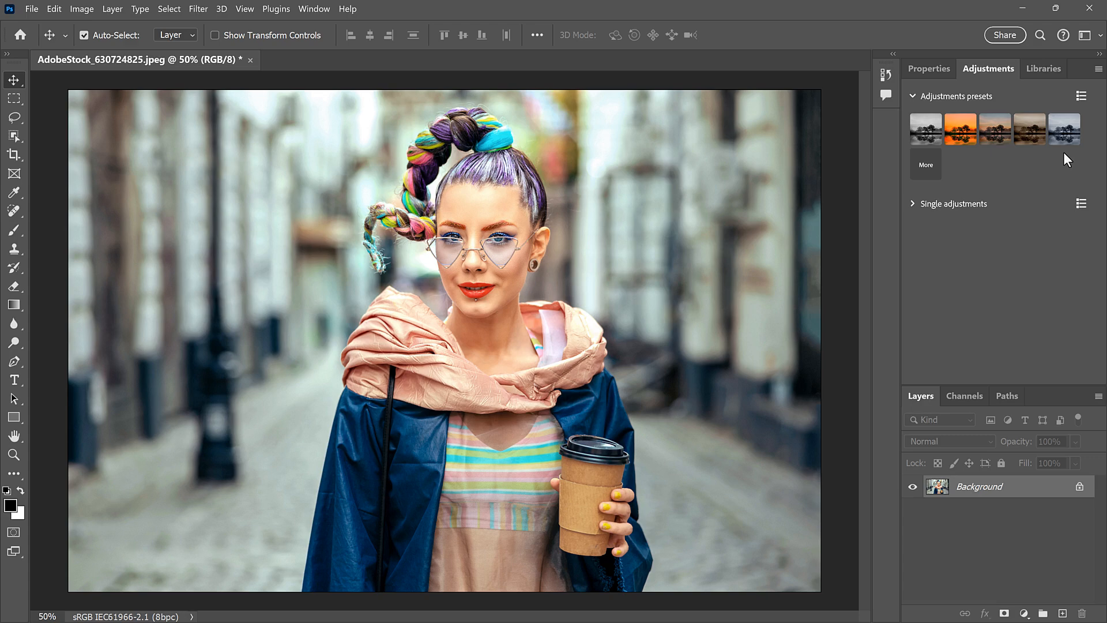
pyautogui.click(961, 129)
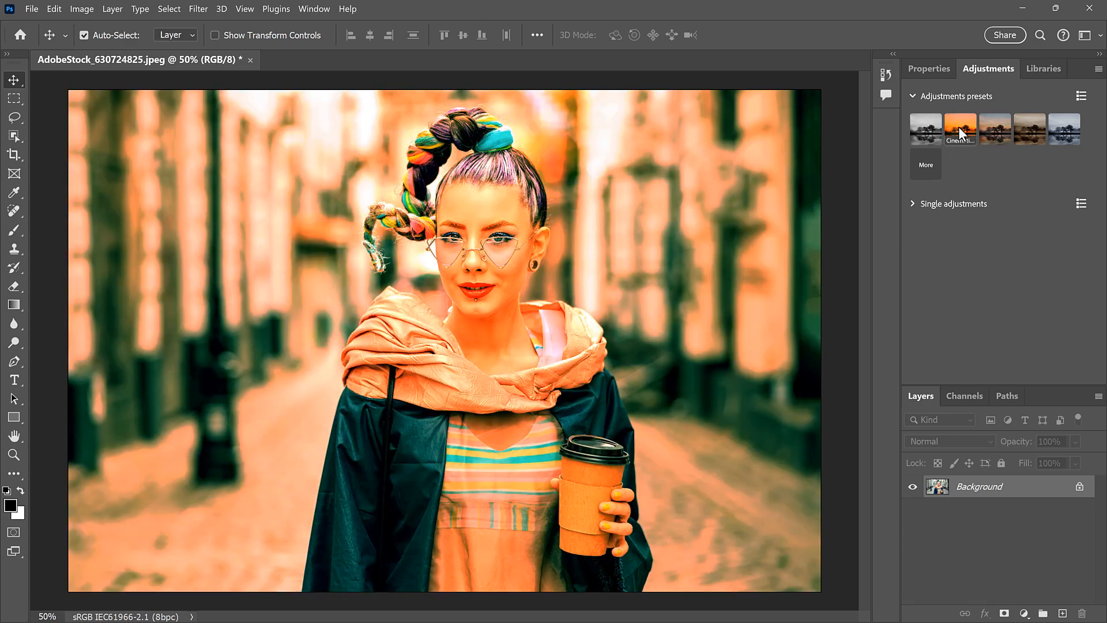
pyautogui.click(1064, 129)
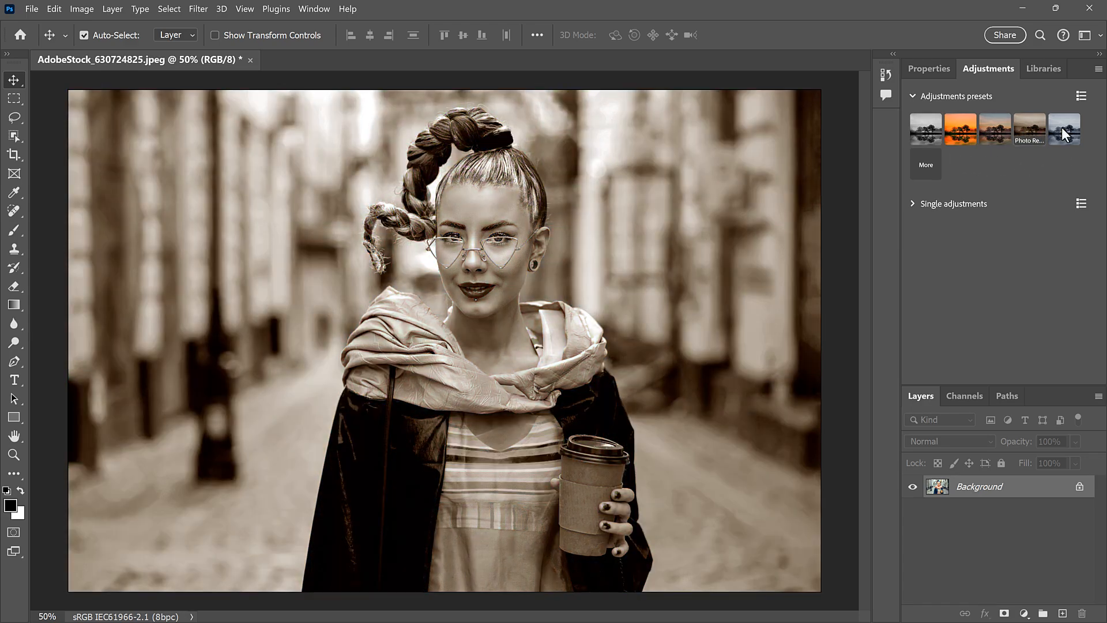
pyautogui.click(1065, 128)
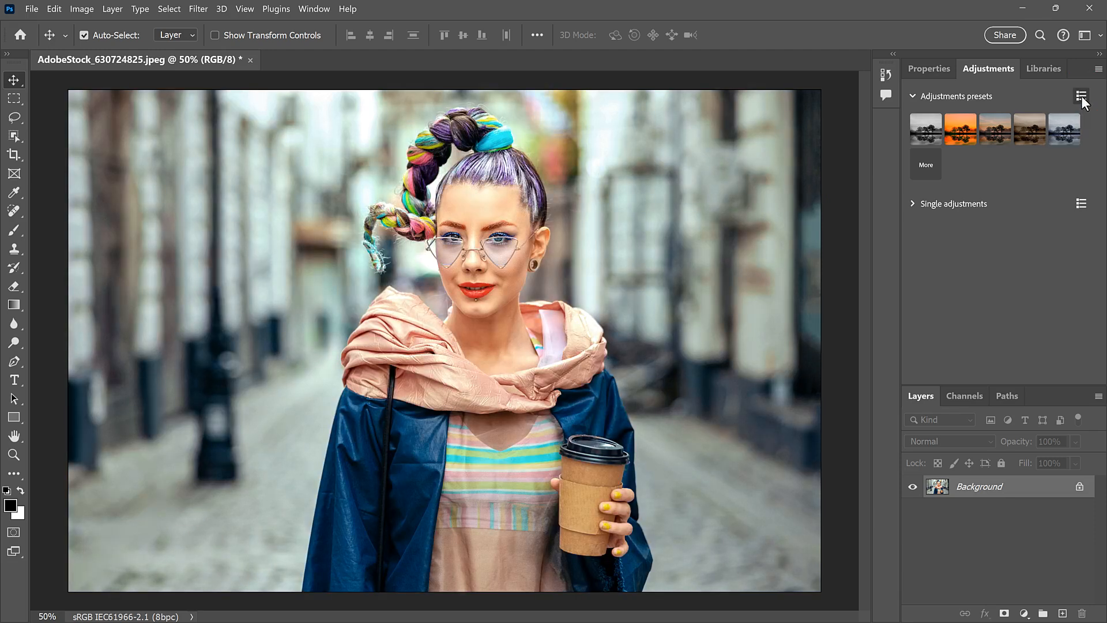
pyautogui.click(1080, 95)
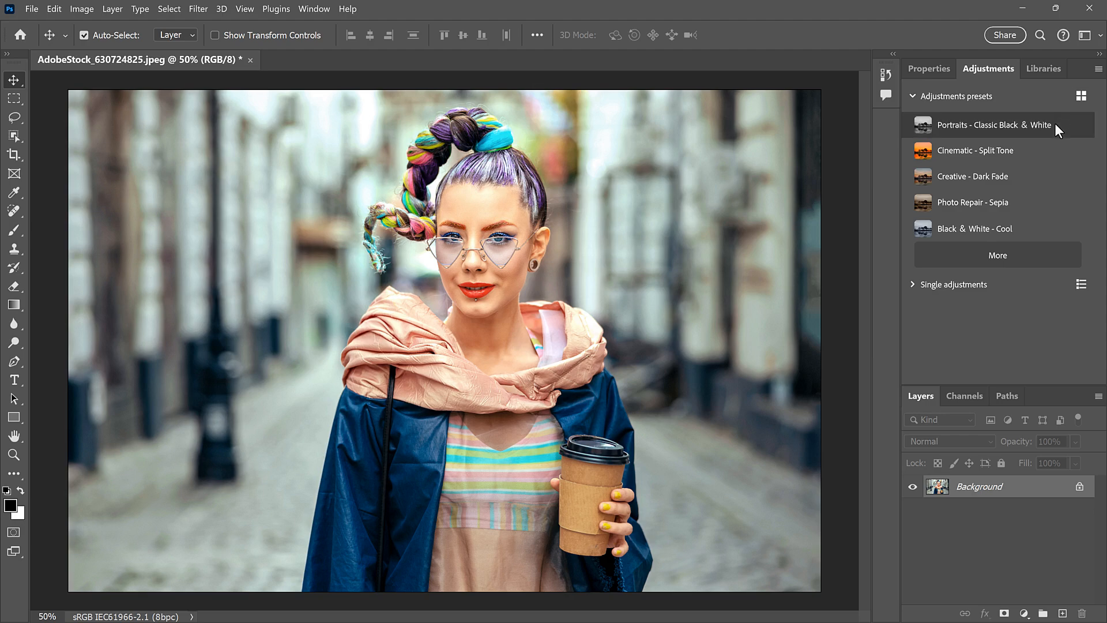
pyautogui.click(972, 176)
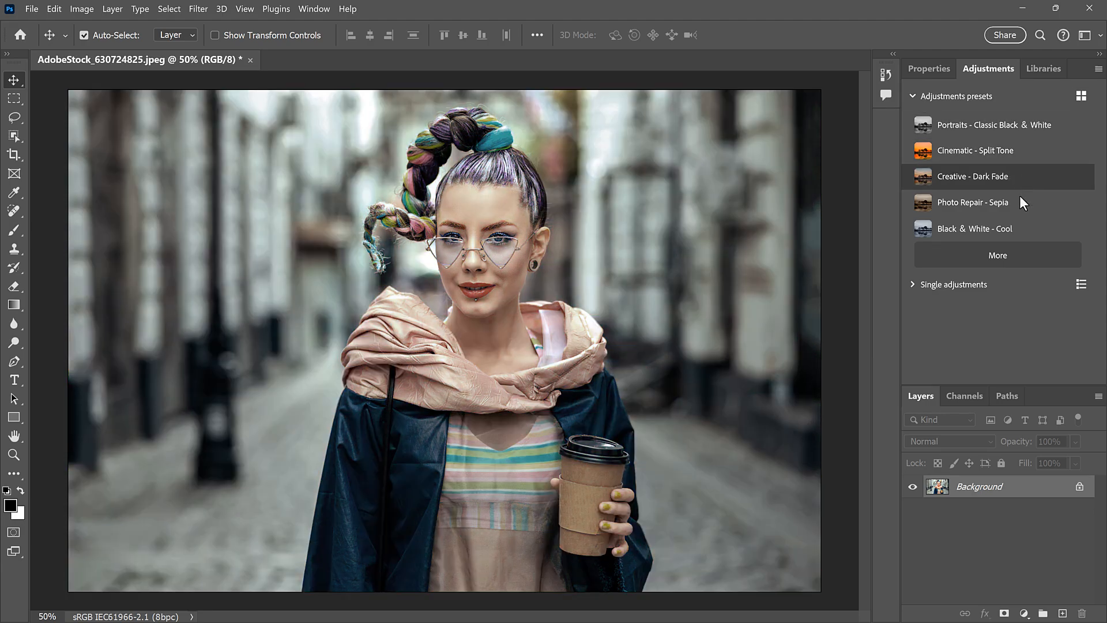
pyautogui.click(976, 151)
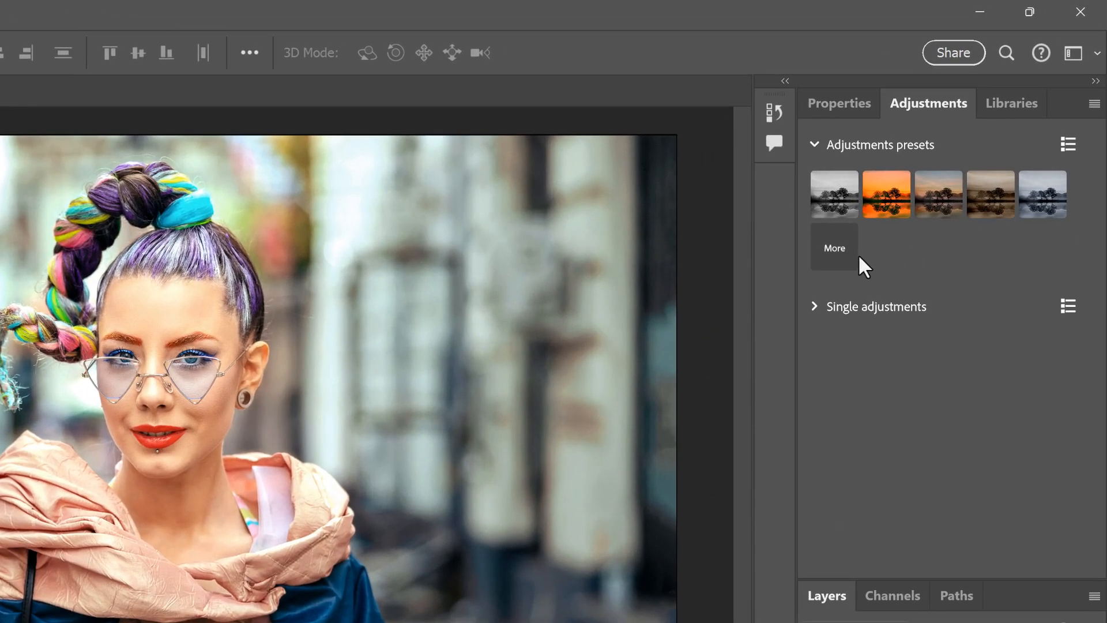
# - Browse the full preset library and preview Black & White looks on the portrait
pyautogui.click(835, 248)
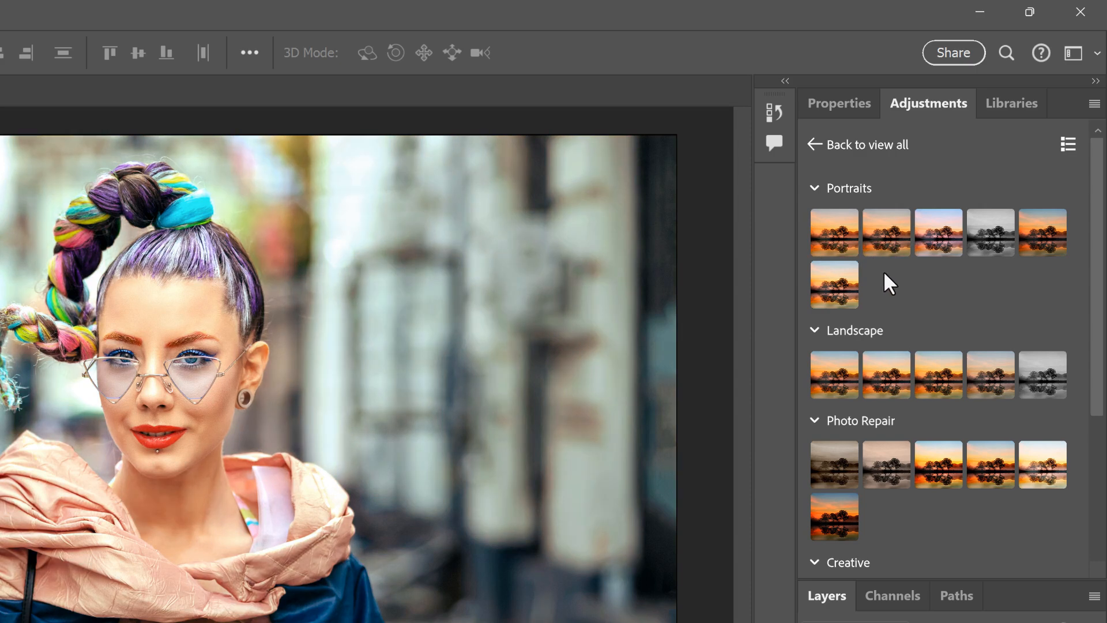
pyautogui.moveTo(999, 290)
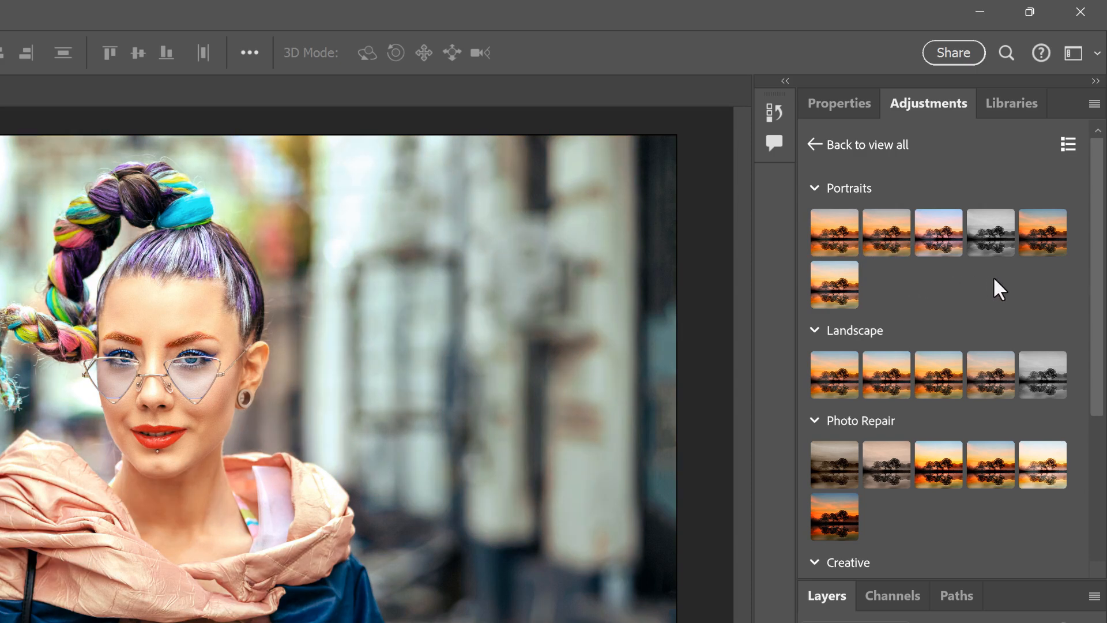
pyautogui.moveTo(1103, 261)
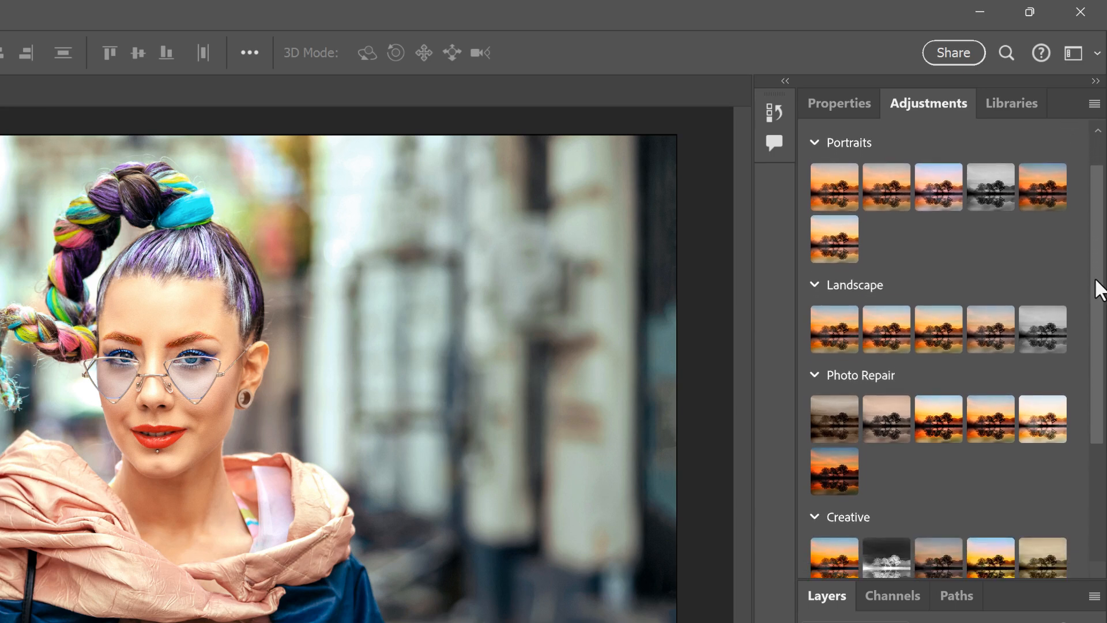
pyautogui.scroll(-3)
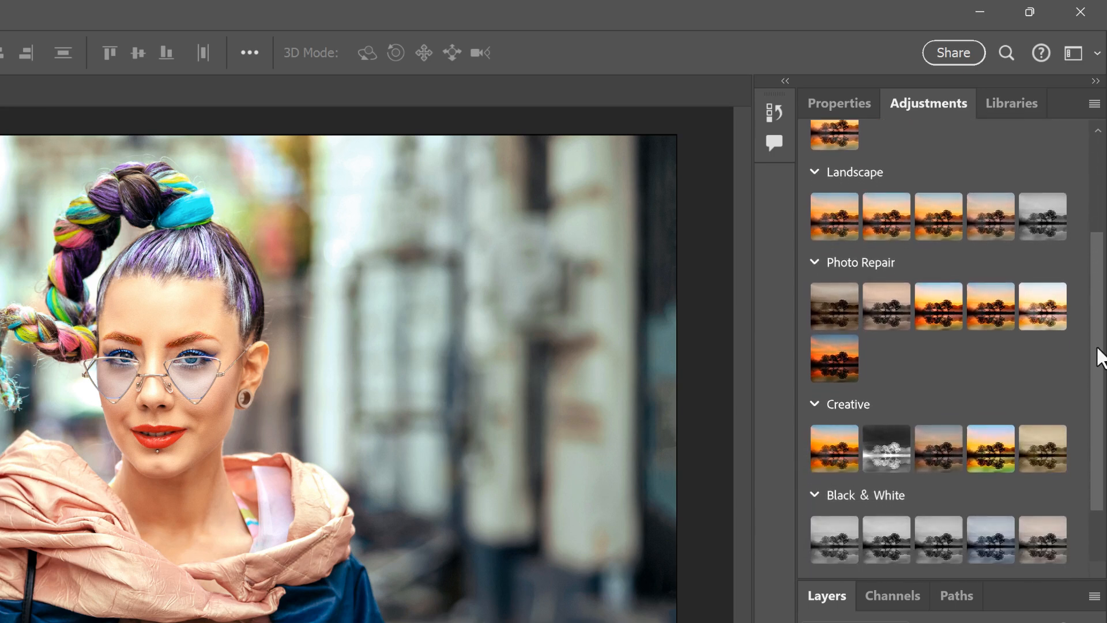
pyautogui.scroll(-3)
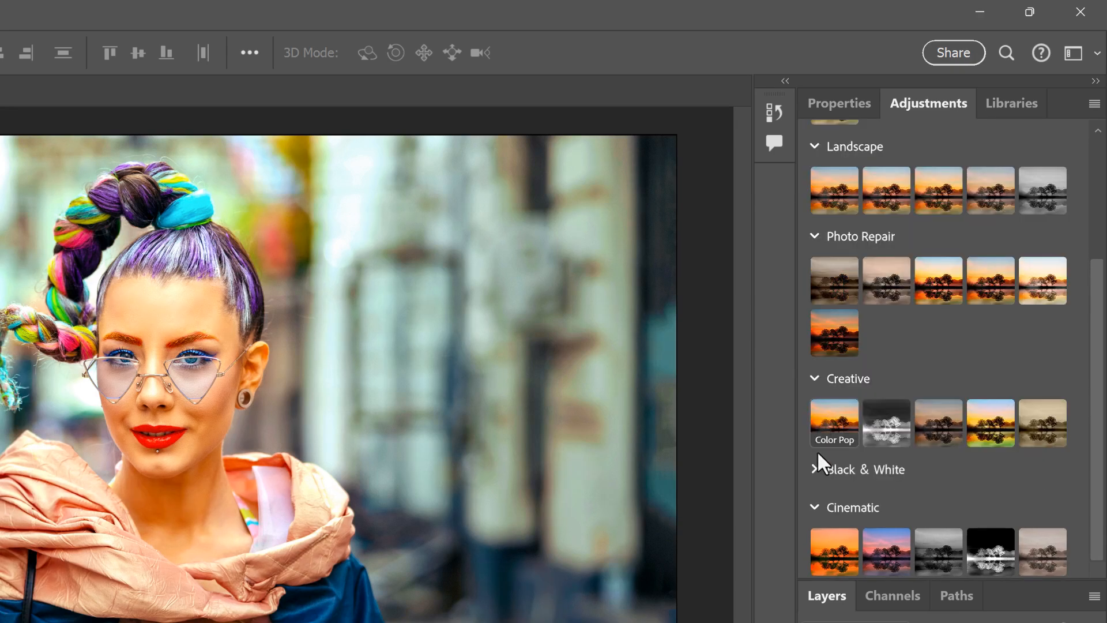
pyautogui.click(815, 469)
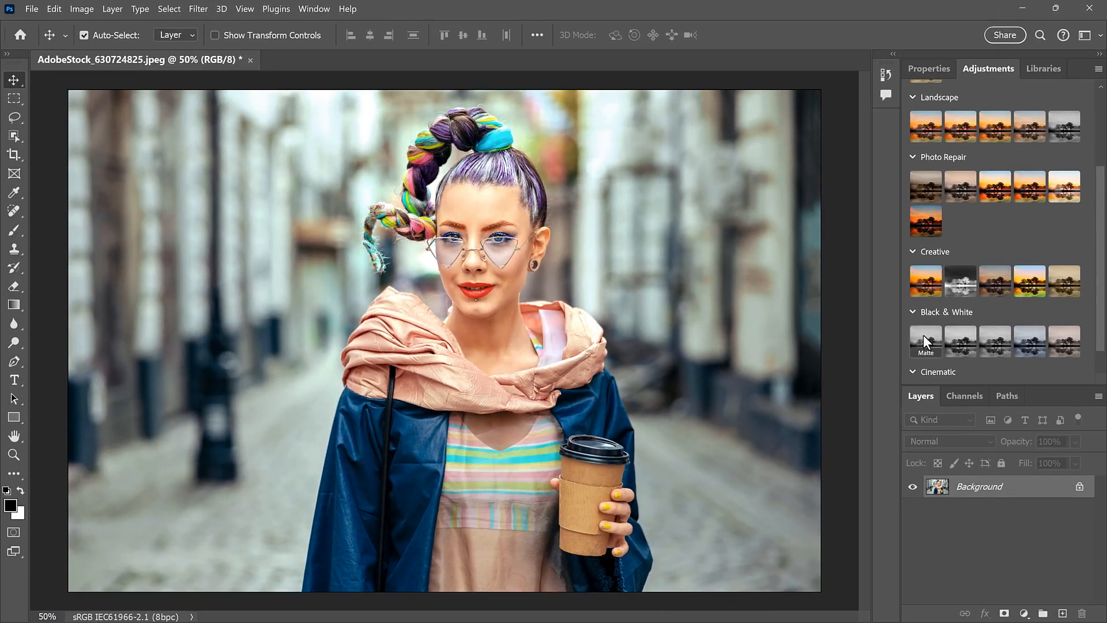
pyautogui.click(995, 342)
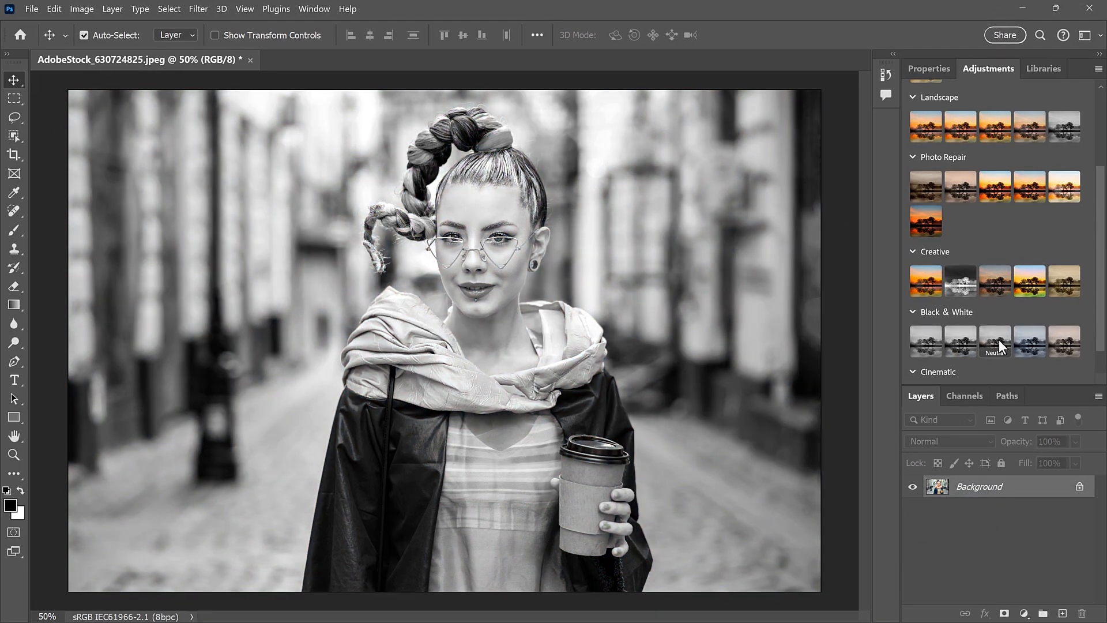
pyautogui.click(1064, 342)
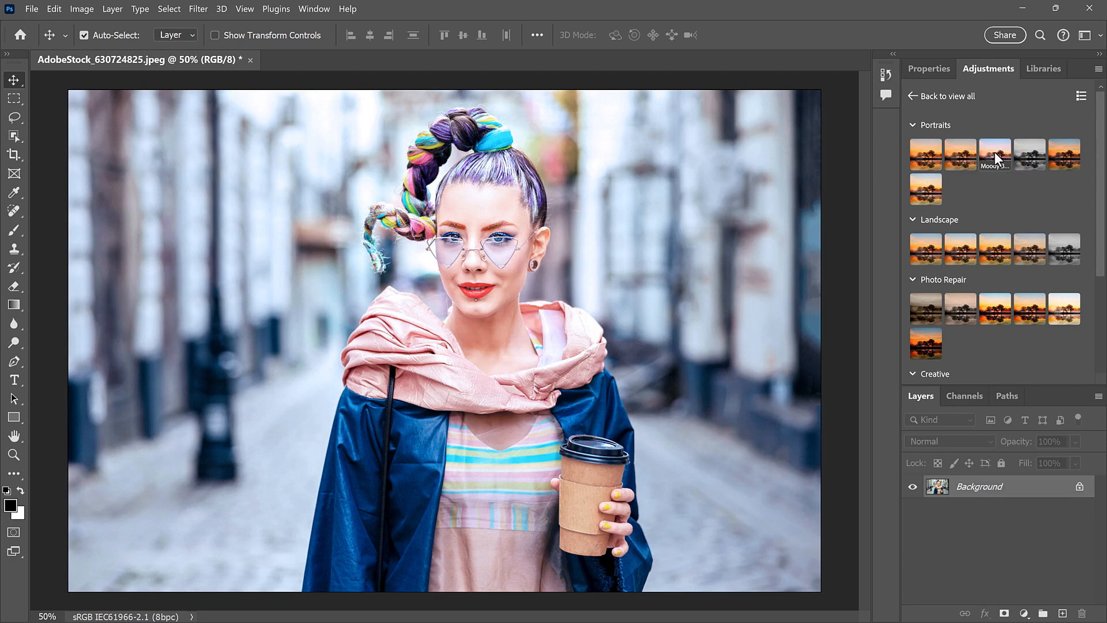
# - Apply the Moody Blues portrait preset and inspect its Curves 1 and Photo Filter 1 layers
pyautogui.click(995, 153)
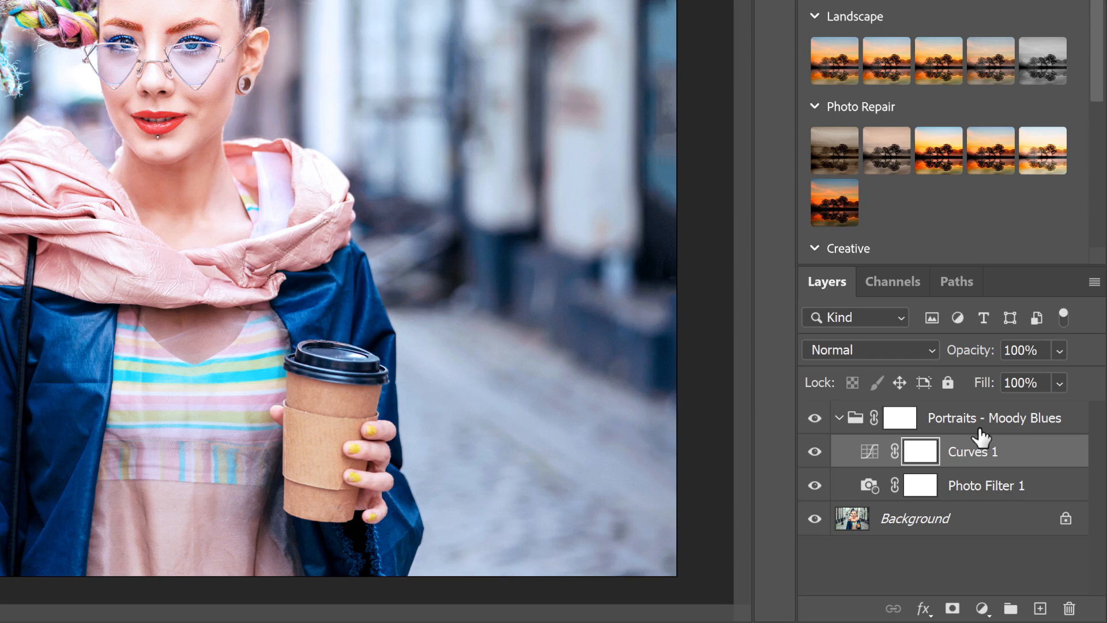
pyautogui.moveTo(1028, 447)
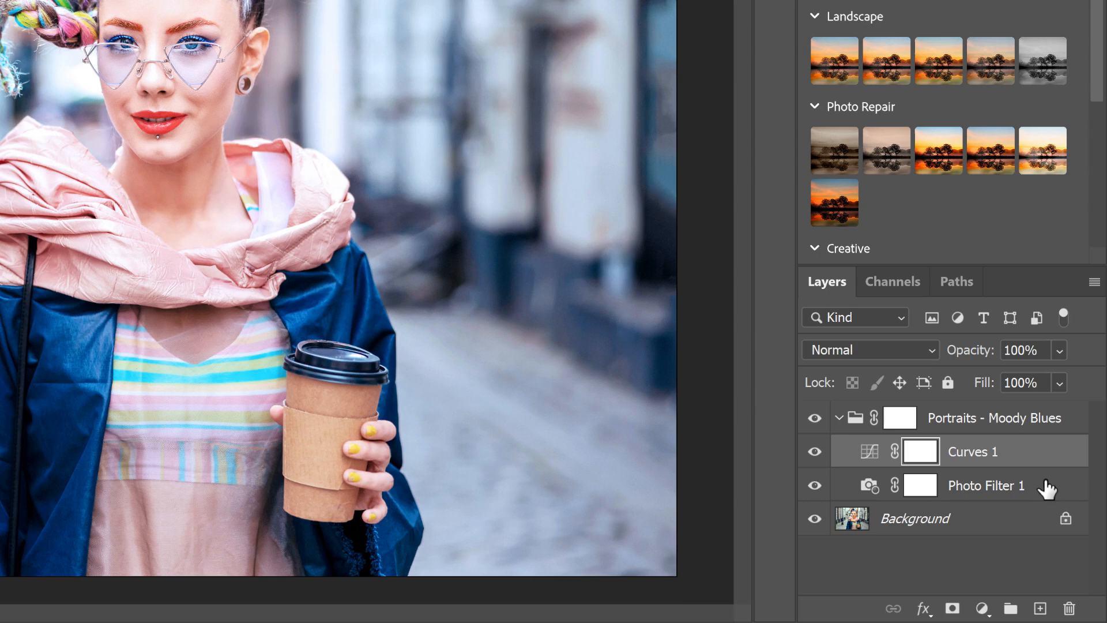
pyautogui.click(987, 485)
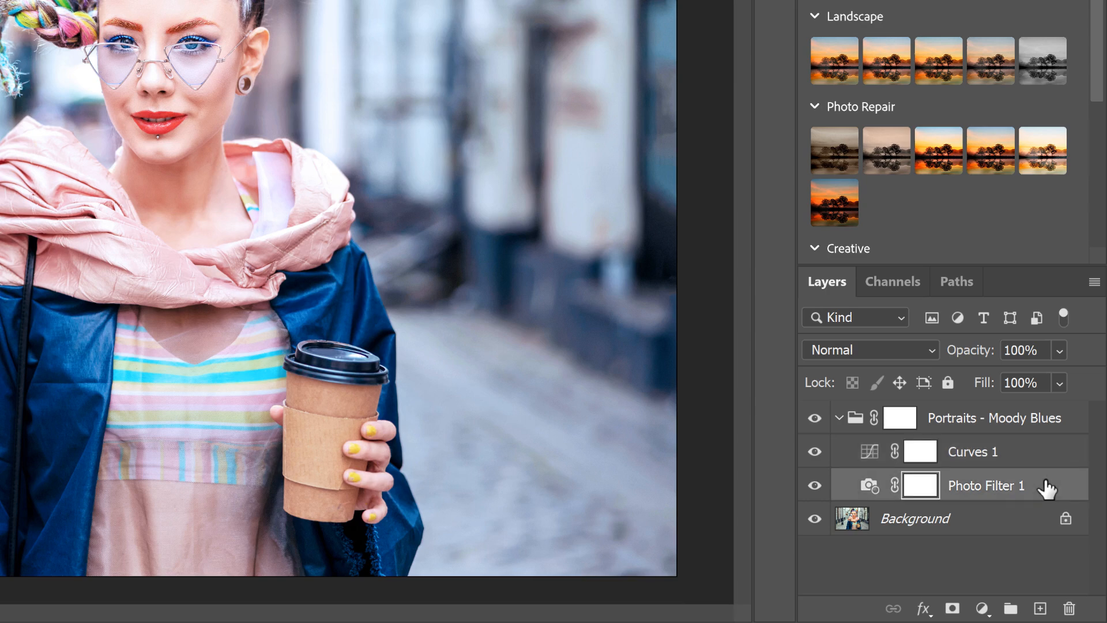
pyautogui.click(972, 451)
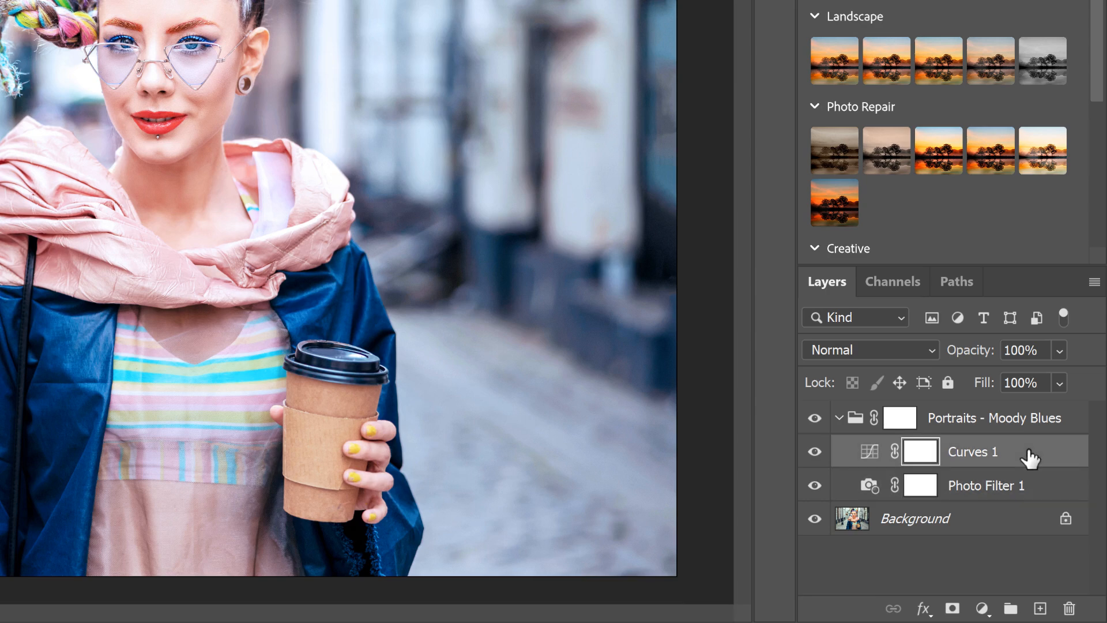
pyautogui.click(839, 418)
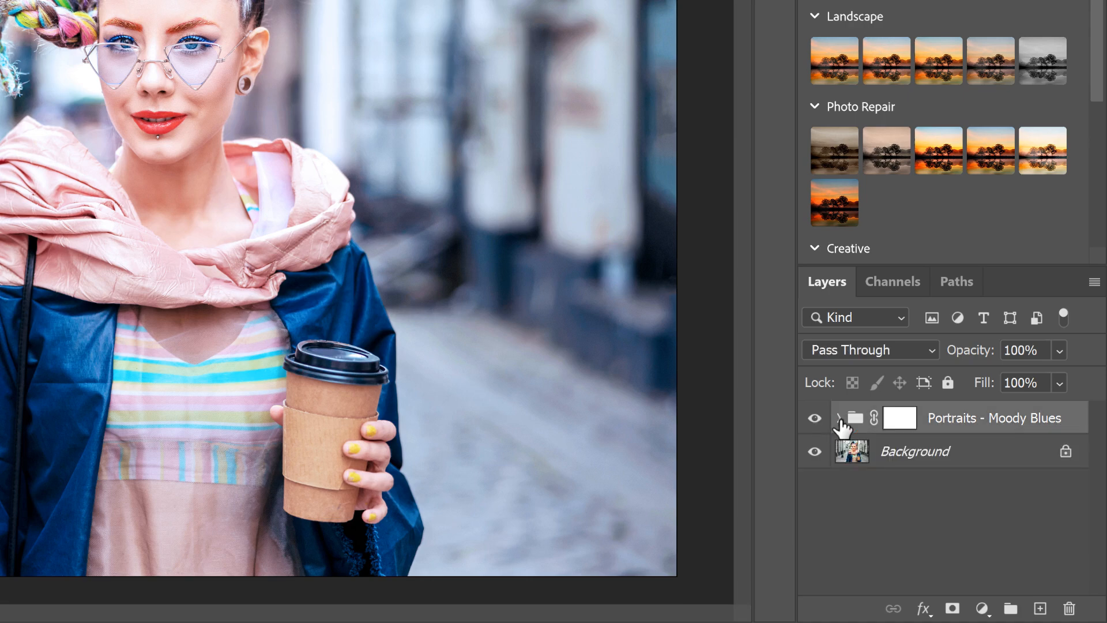
pyautogui.click(835, 418)
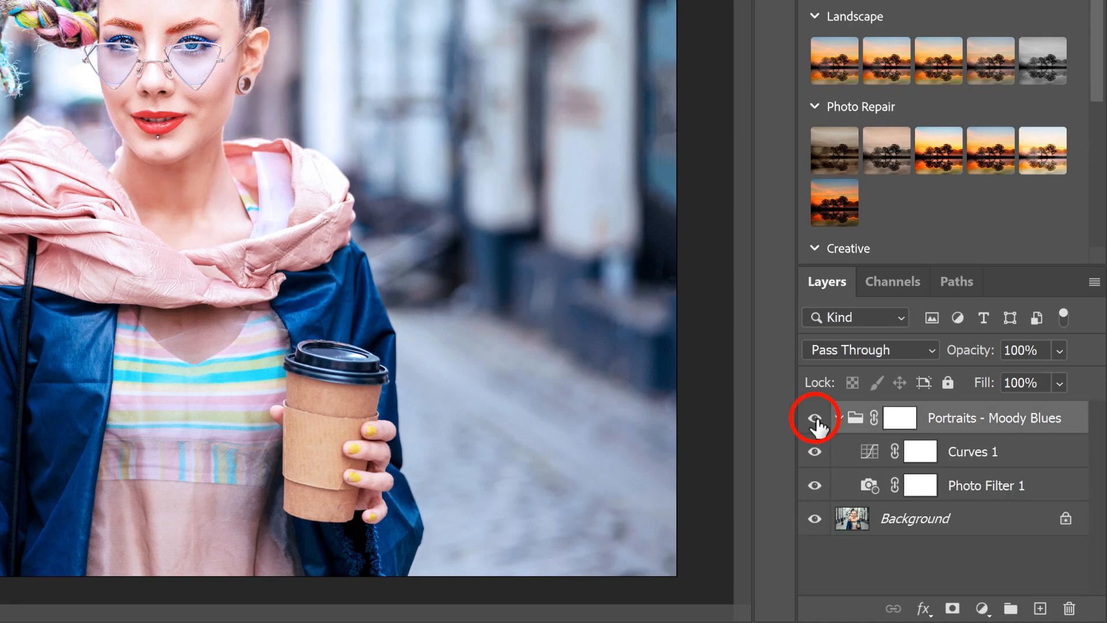
# - Hide the Moody Blues group's Curves 1 and Photo Filter 1 to restore the original colors
pyautogui.click(814, 418)
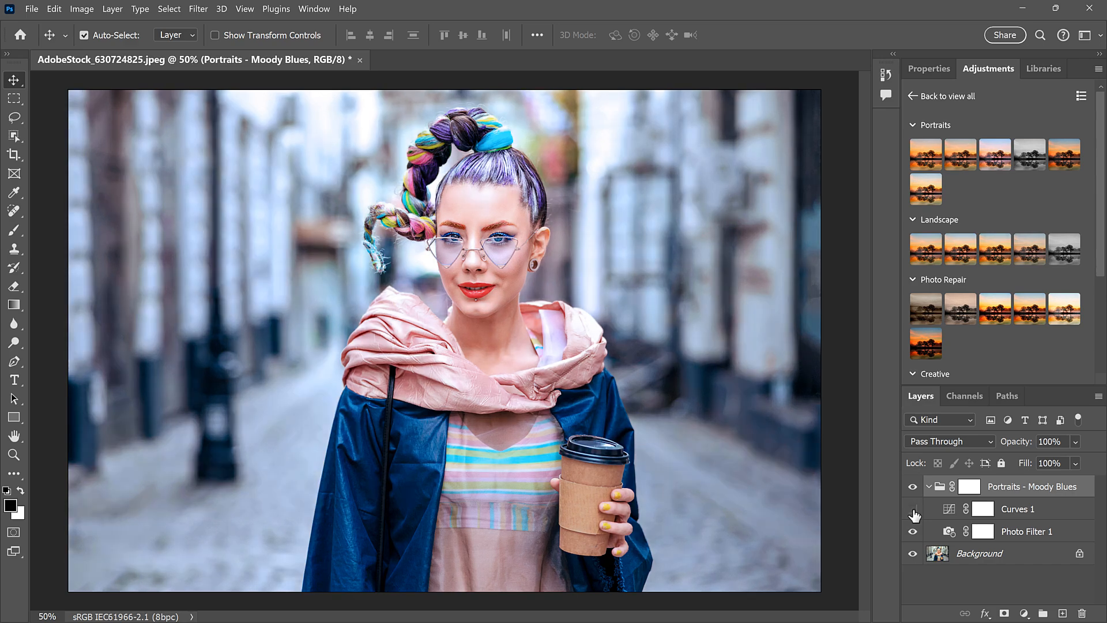
pyautogui.click(913, 508)
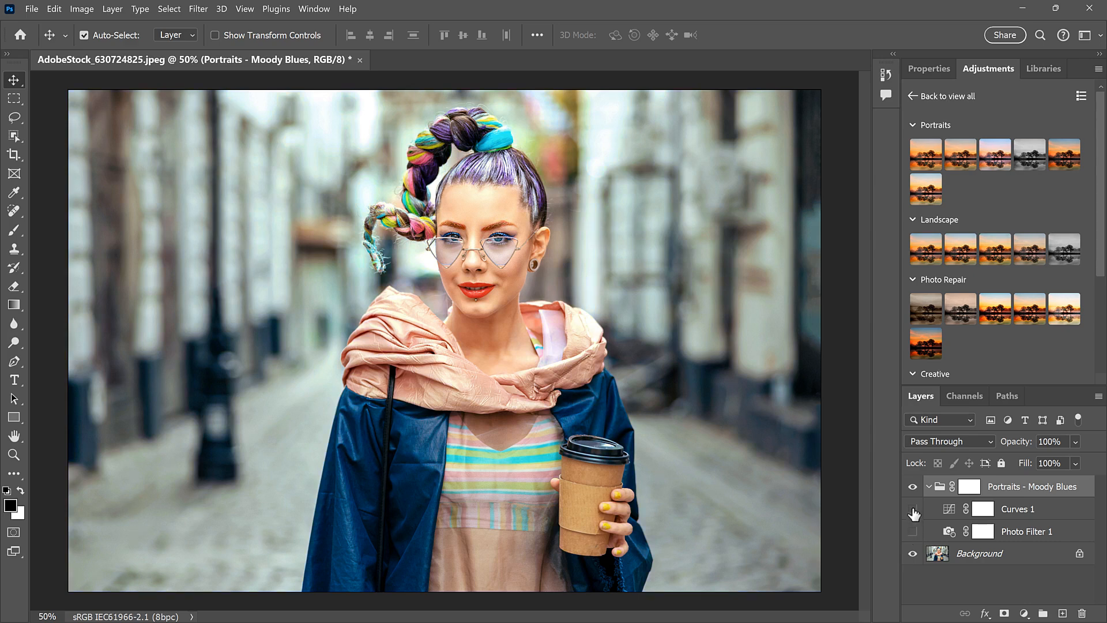
pyautogui.click(912, 509)
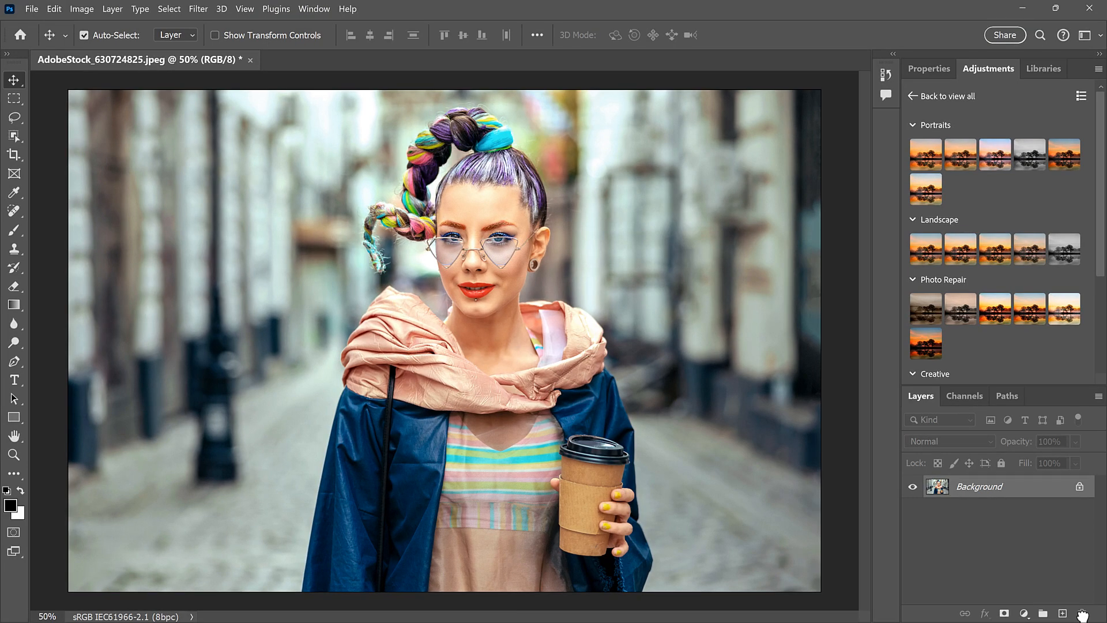
pyautogui.moveTo(772, 449)
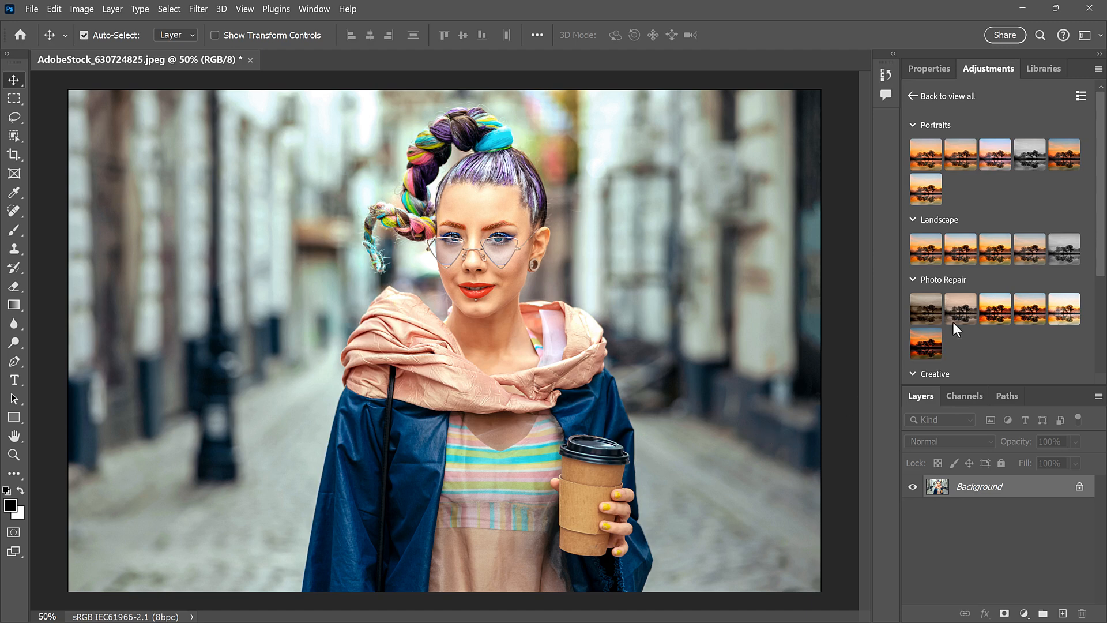
# - Apply the Landscape - Faded preset, adding a Hue/Saturation adjustment group
pyautogui.click(1030, 248)
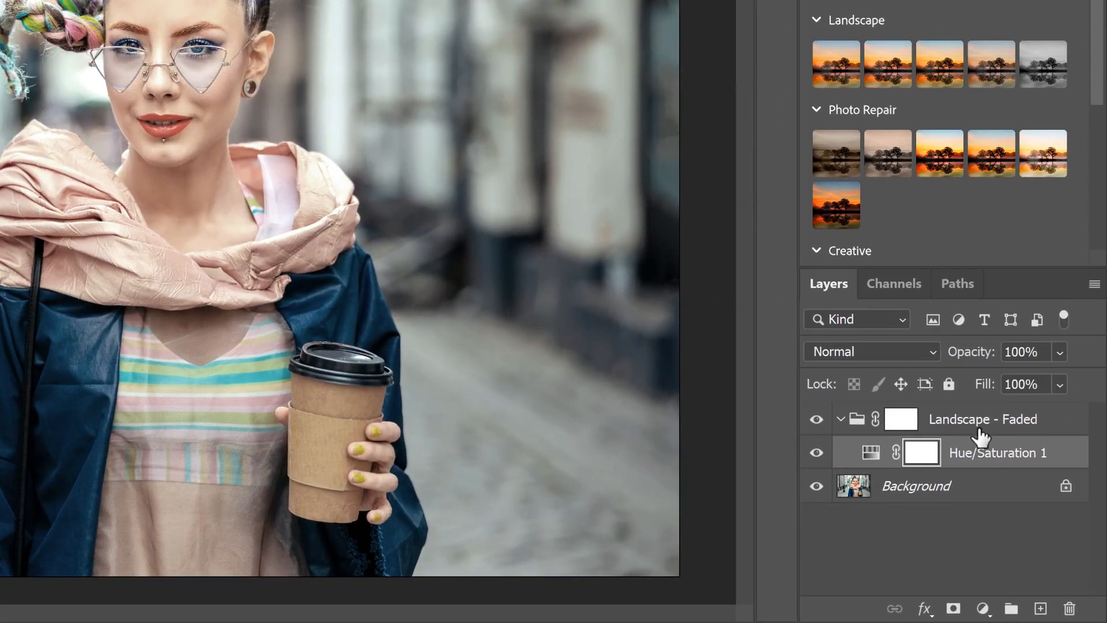
pyautogui.moveTo(1008, 439)
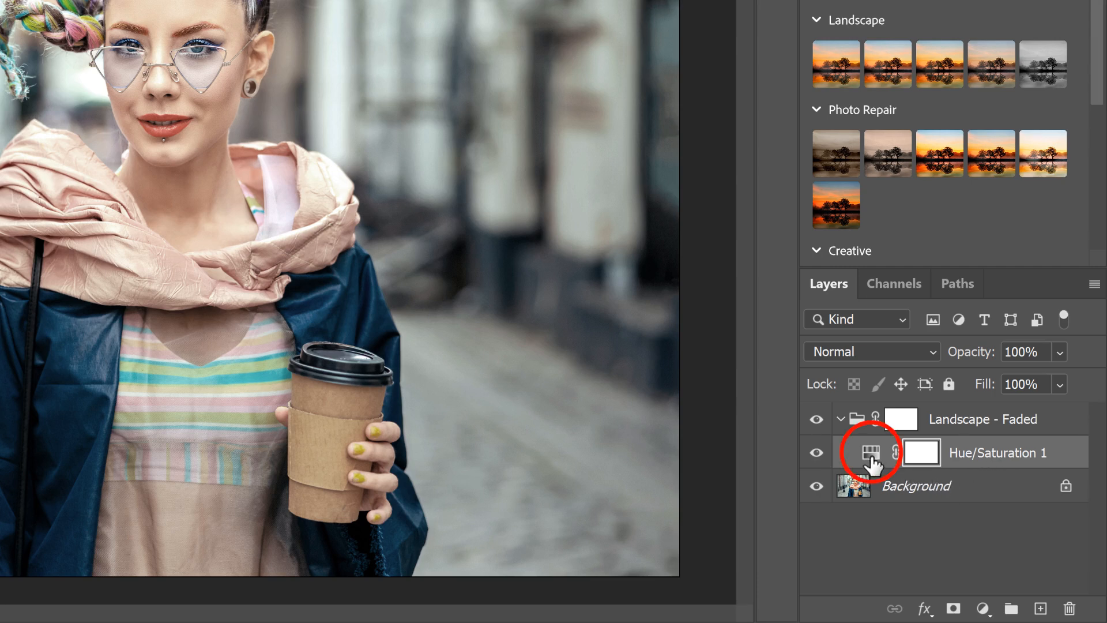
# - Try several Saturation values on the faded preset's Hue/Saturation layer, from near-grey to milder
pyautogui.doubleClick(869, 452)
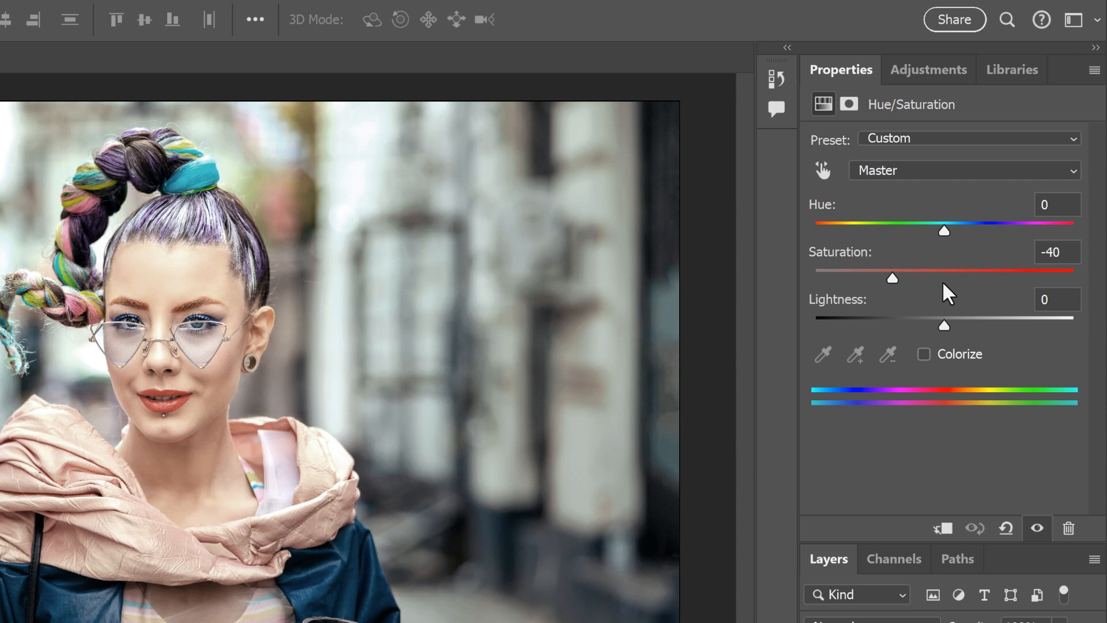
pyautogui.moveTo(1062, 285)
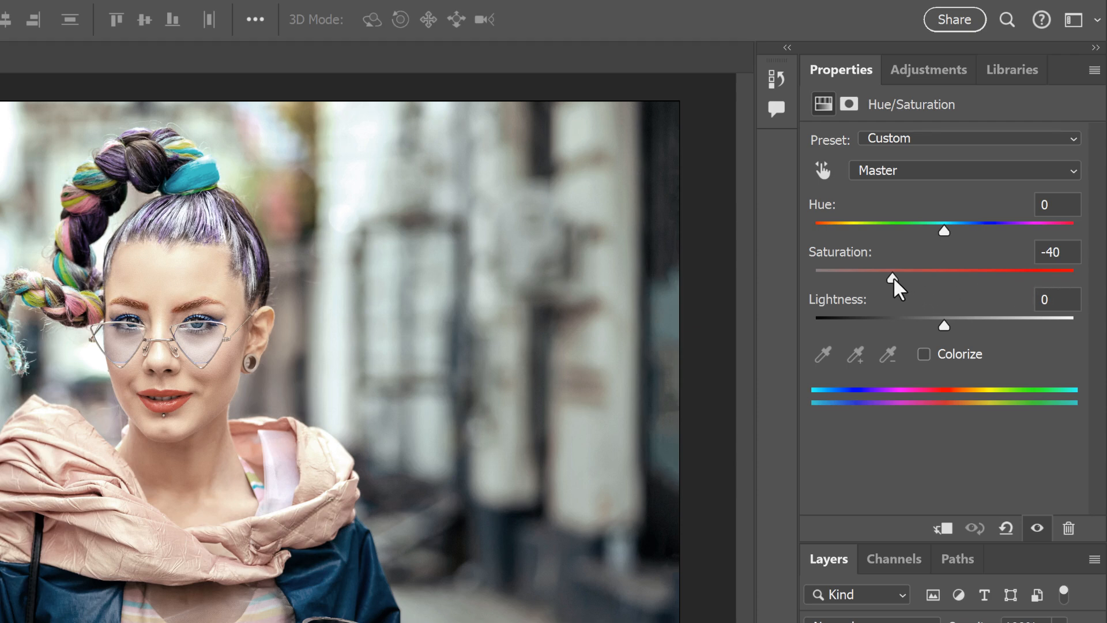
pyautogui.moveTo(895, 277); pyautogui.dragTo(868, 278)
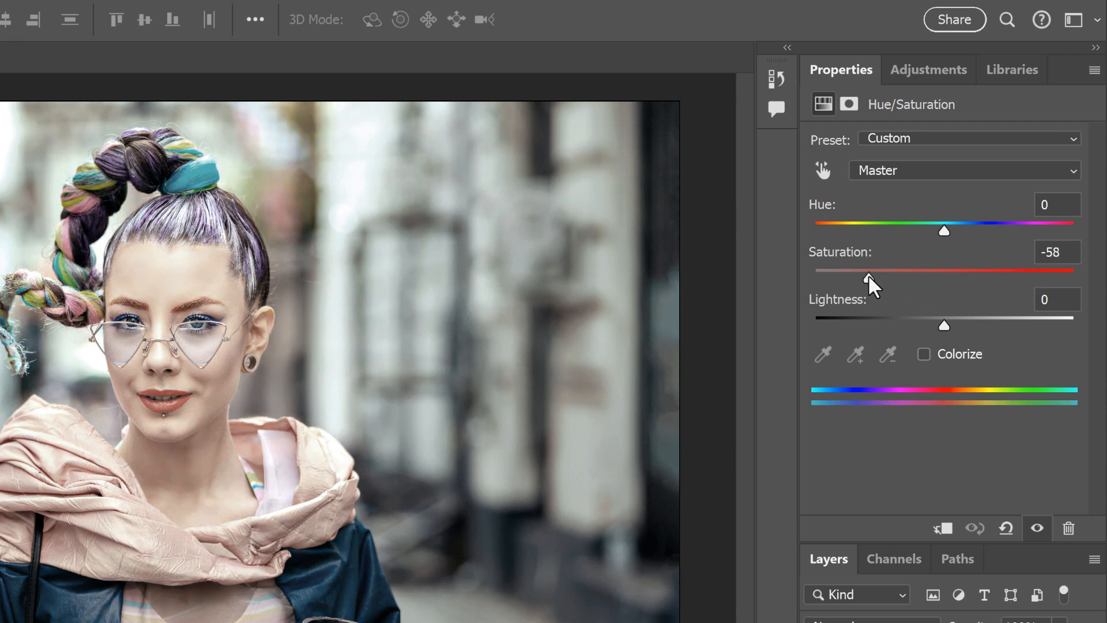
pyautogui.moveTo(870, 270); pyautogui.dragTo(839, 270)
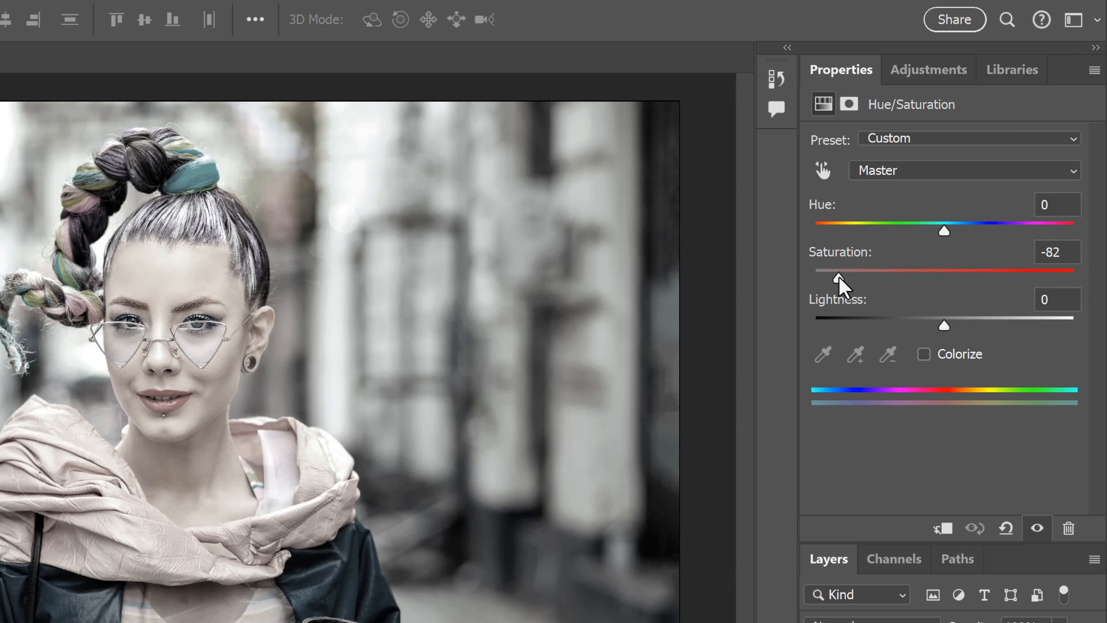
pyautogui.moveTo(838, 278); pyautogui.dragTo(922, 278)
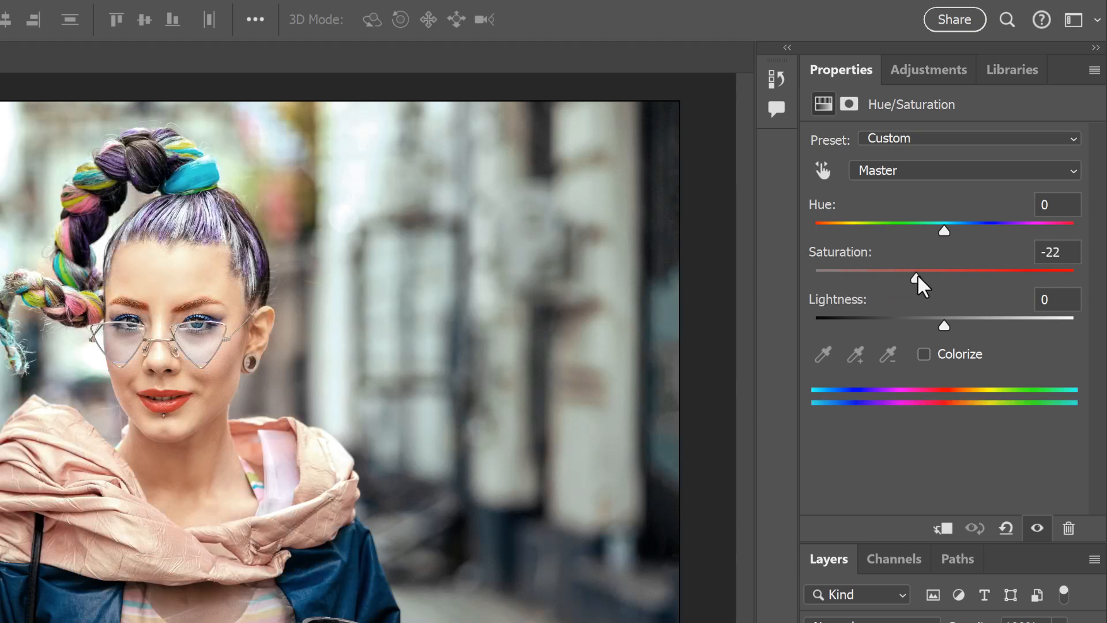
pyautogui.moveTo(915, 277); pyautogui.dragTo(937, 278)
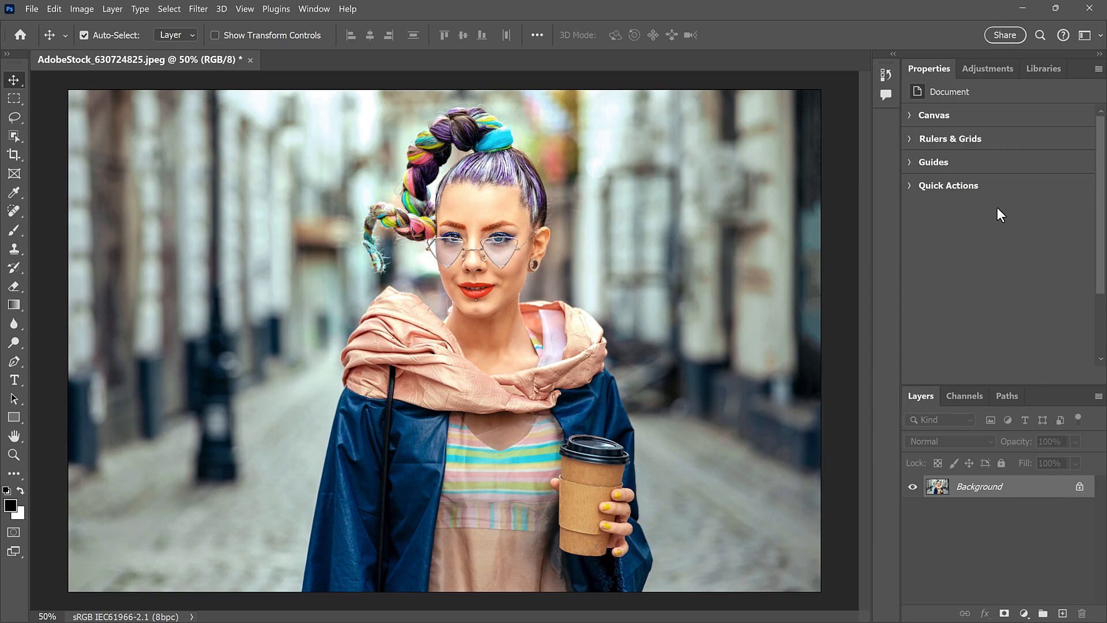
# - Apply the Photo Repair Strong Contrast preset, adding a Curves 1 group
pyautogui.click(987, 68)
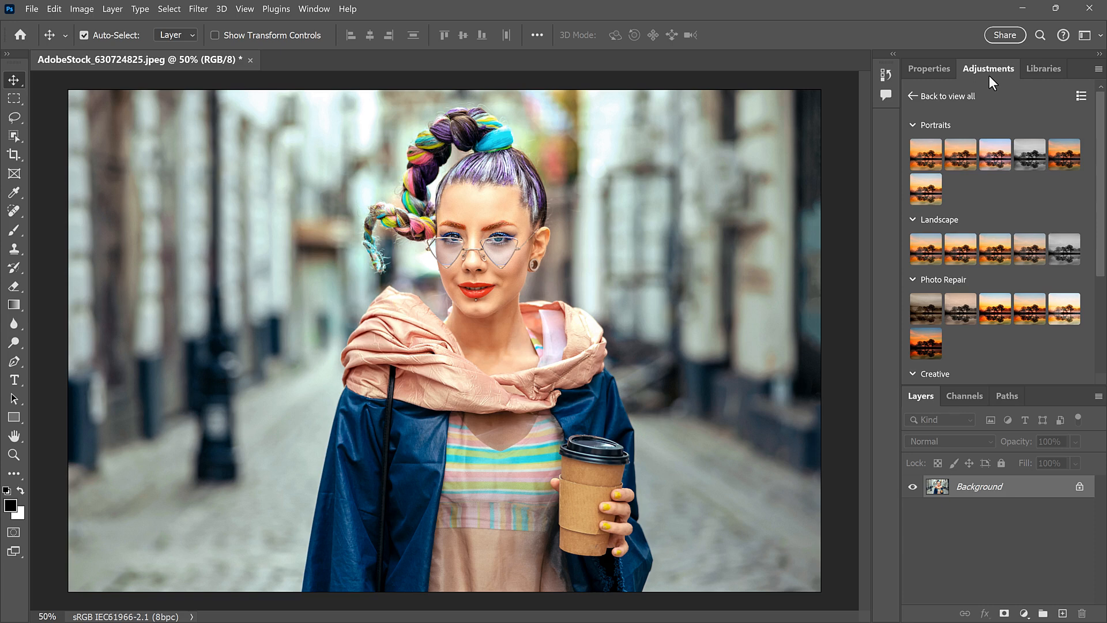
pyautogui.moveTo(991, 114)
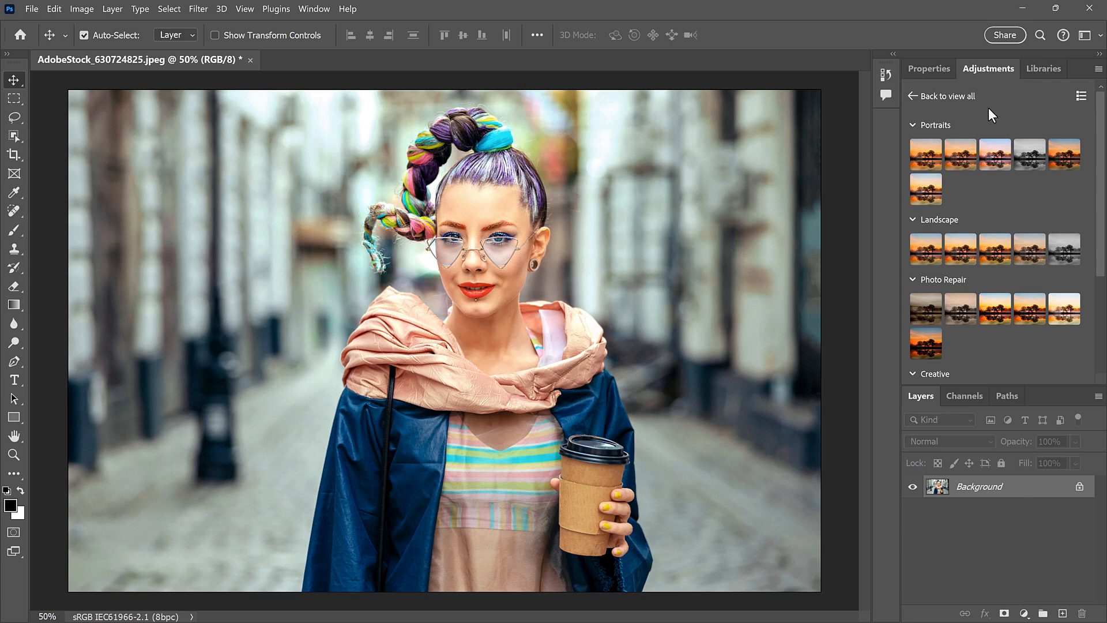
pyautogui.click(995, 309)
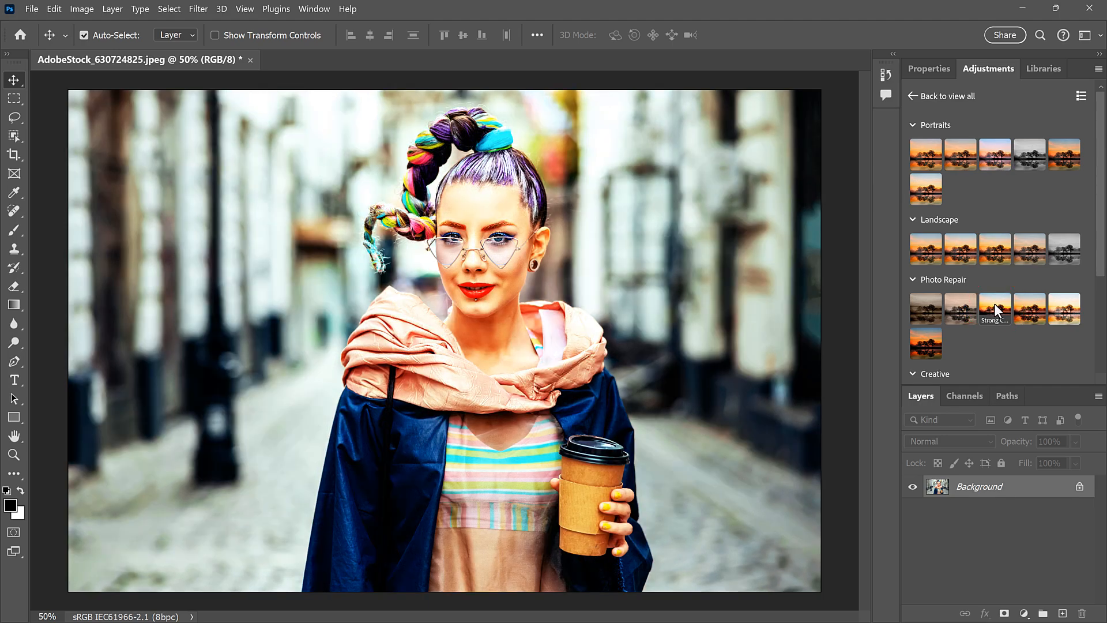
pyautogui.click(995, 309)
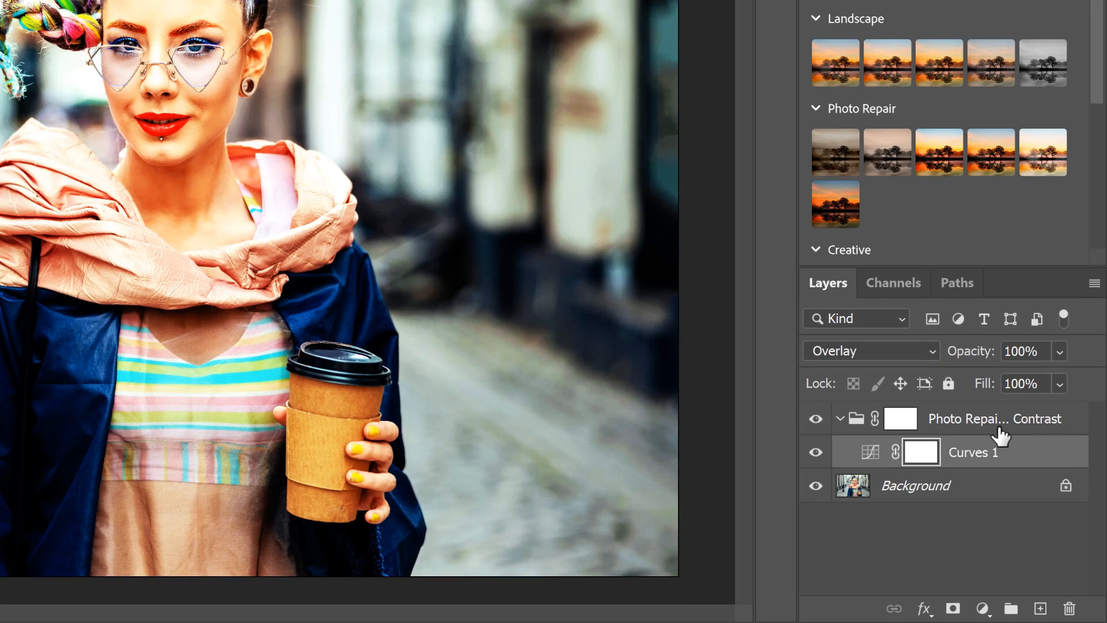
pyautogui.moveTo(974, 485)
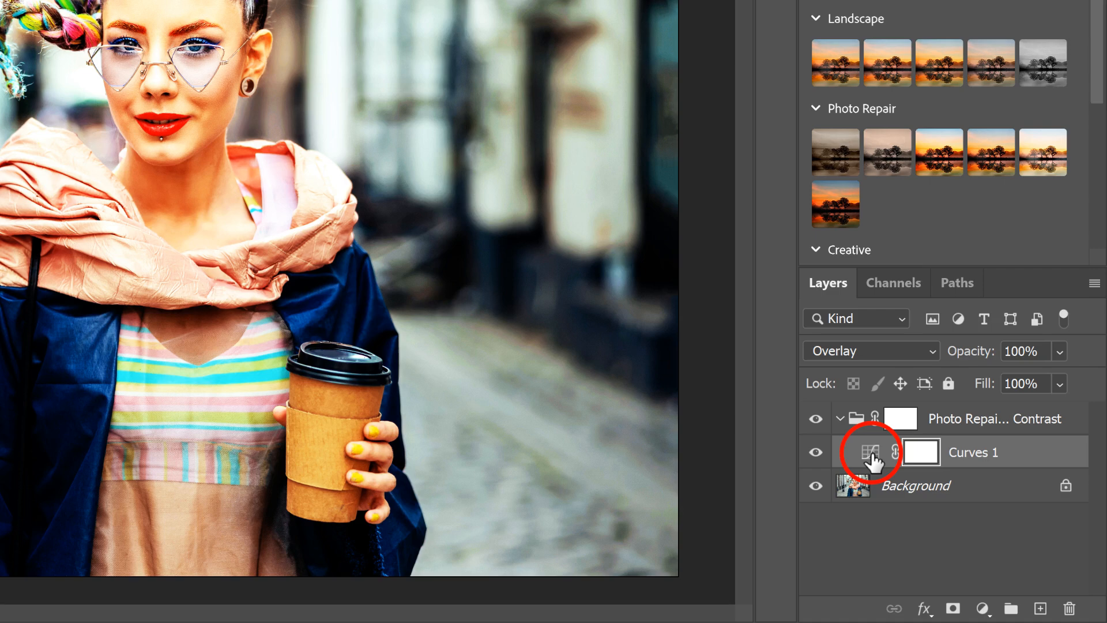
# - Show the Curves 1 layer's curve settings over the histogram
pyautogui.doubleClick(877, 452)
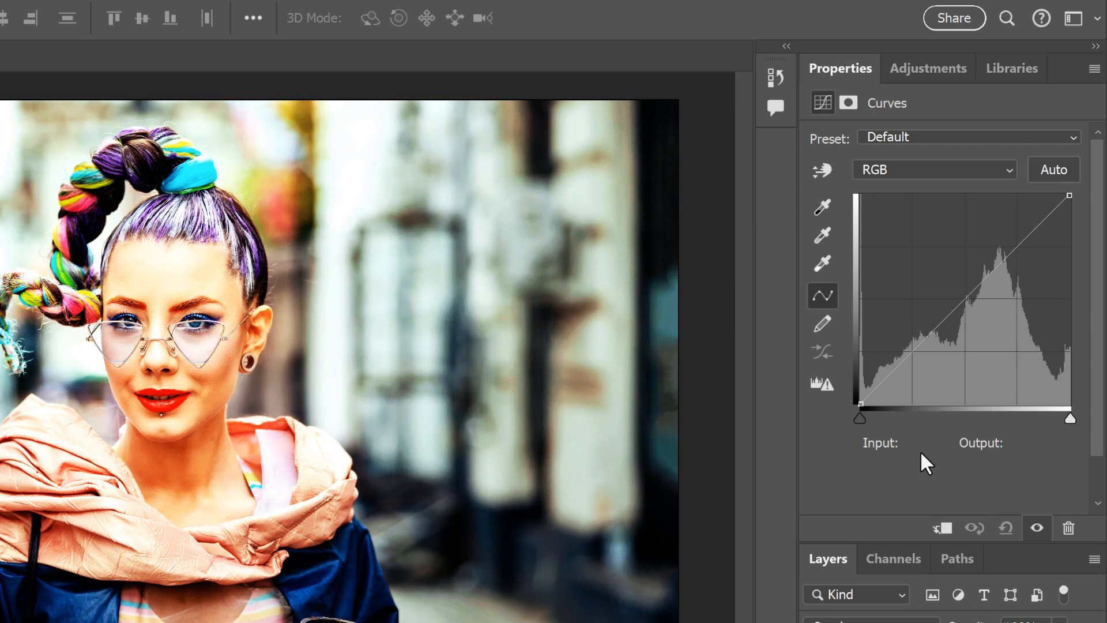
pyautogui.moveTo(862, 427)
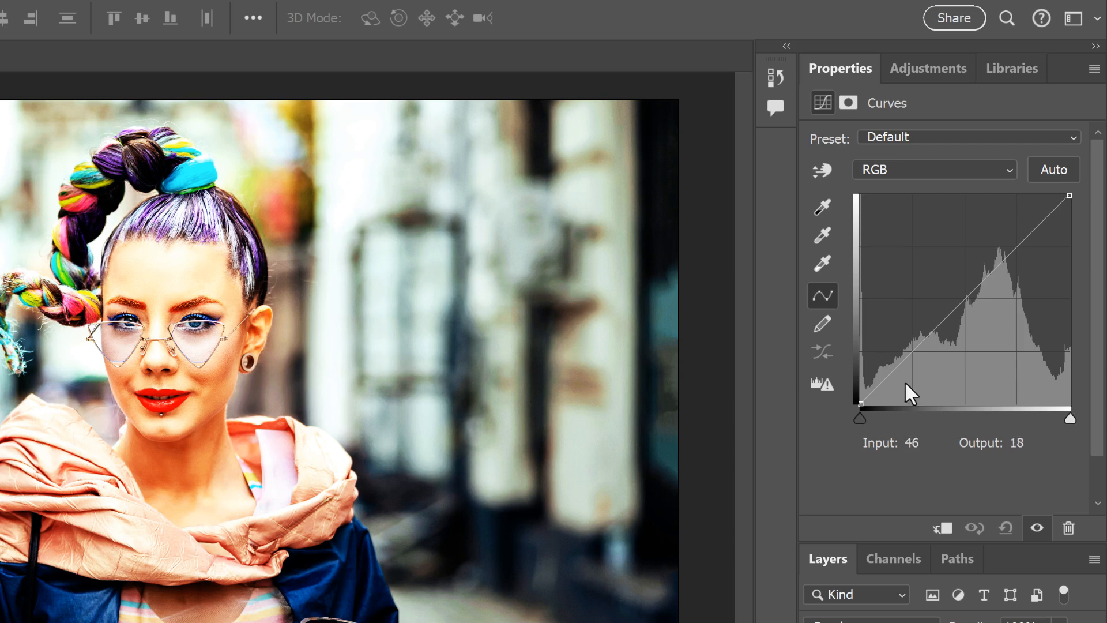
pyautogui.moveTo(1080, 224)
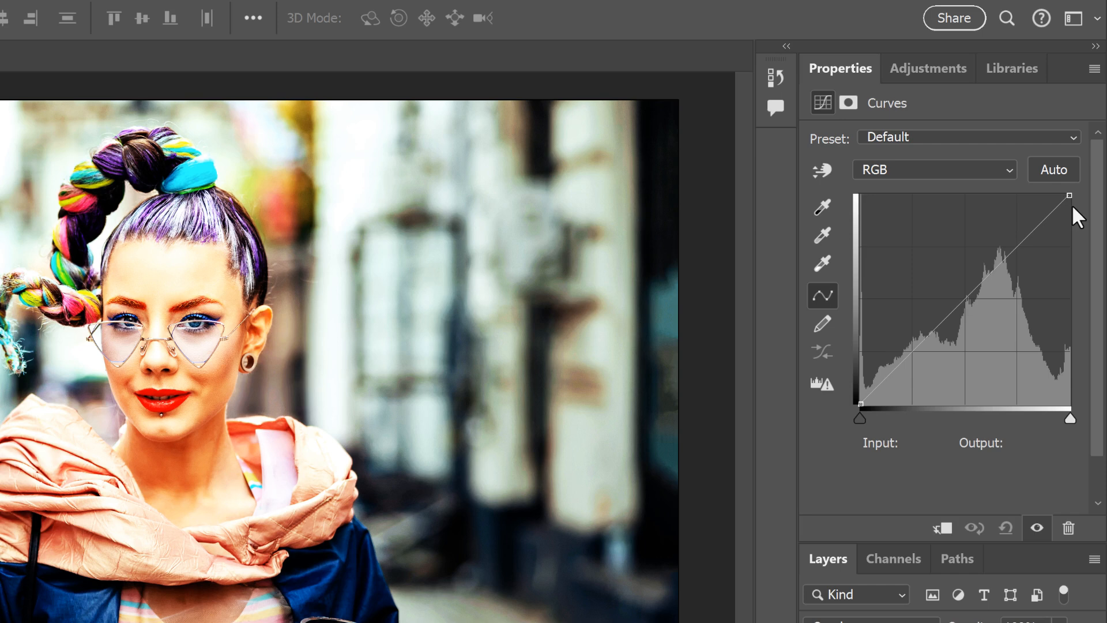
pyautogui.moveTo(859, 404); pyautogui.dragTo(888, 406)
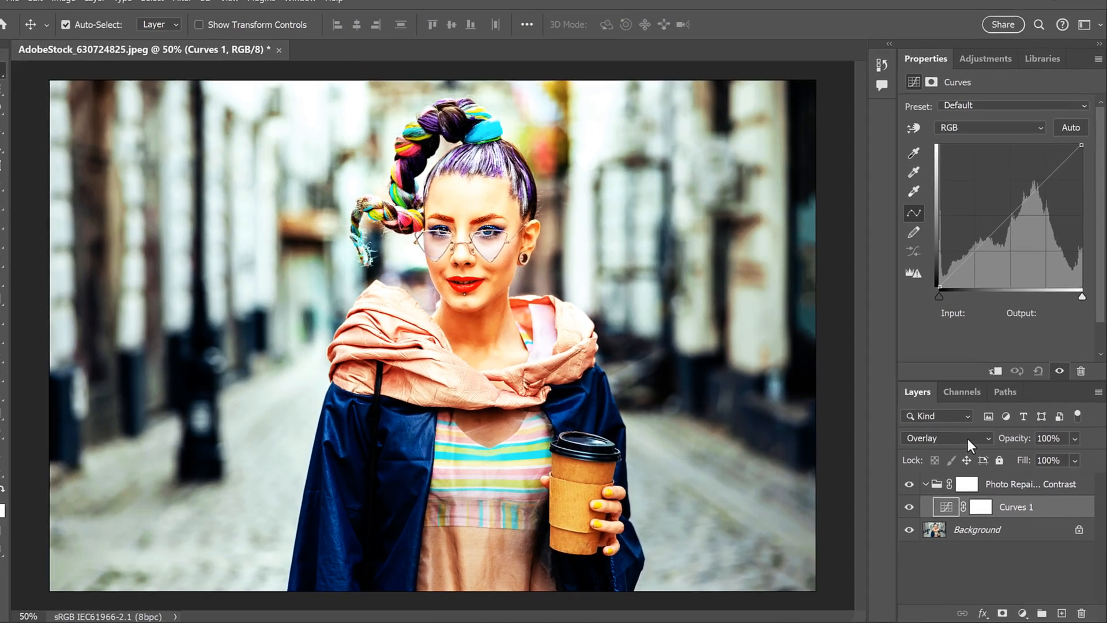
# - Set Curves 1 to Soft Light blend mode at 30% opacity
pyautogui.click(946, 438)
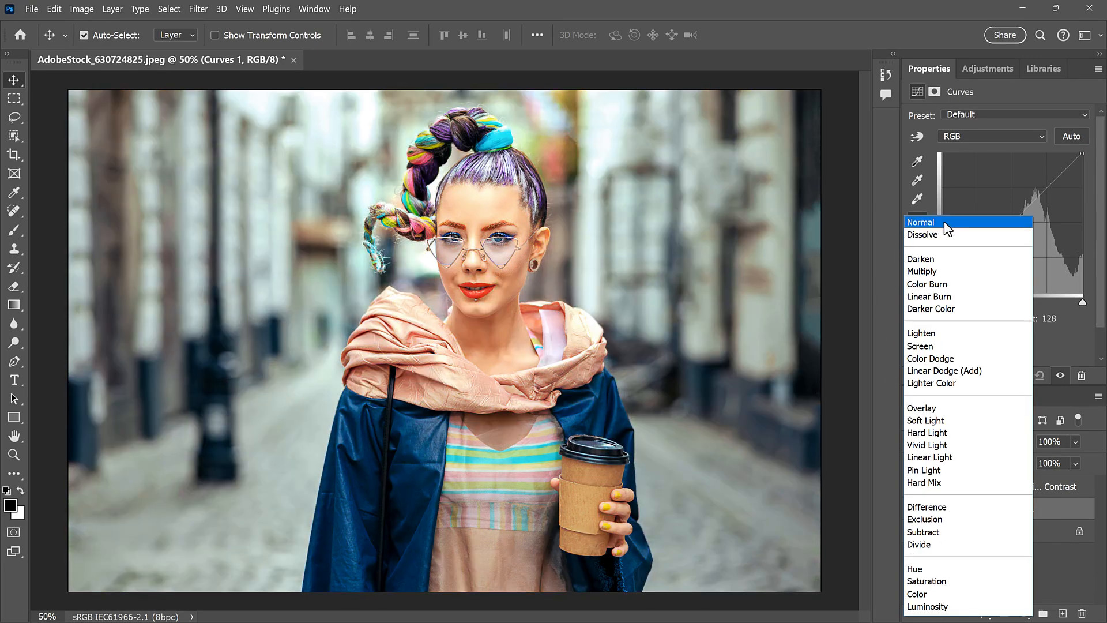
pyautogui.moveTo(900, 241)
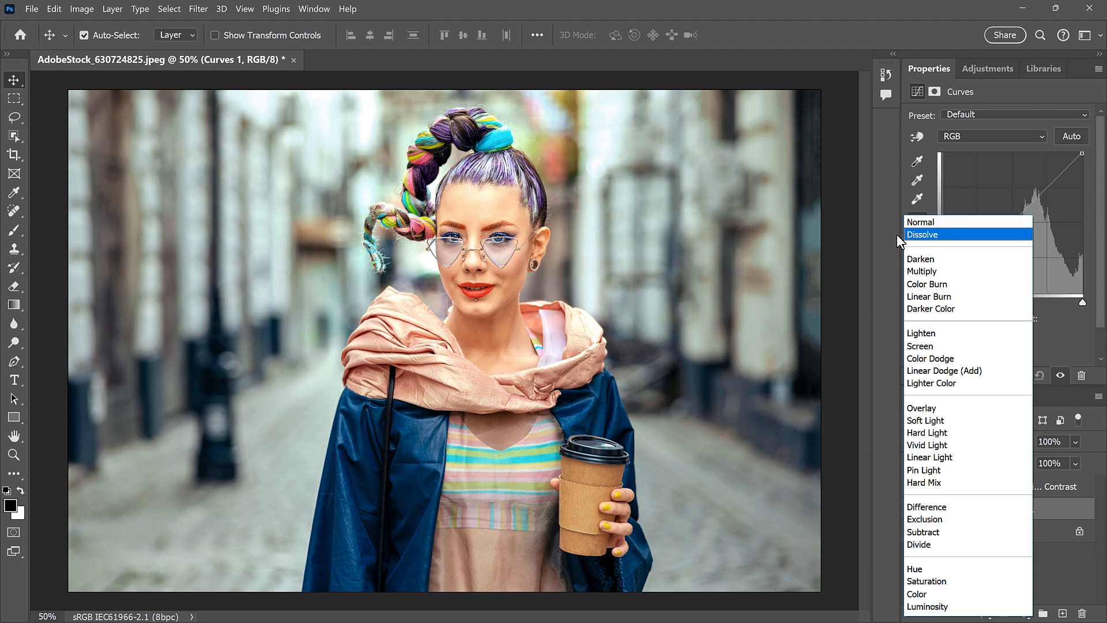
pyautogui.moveTo(951, 412)
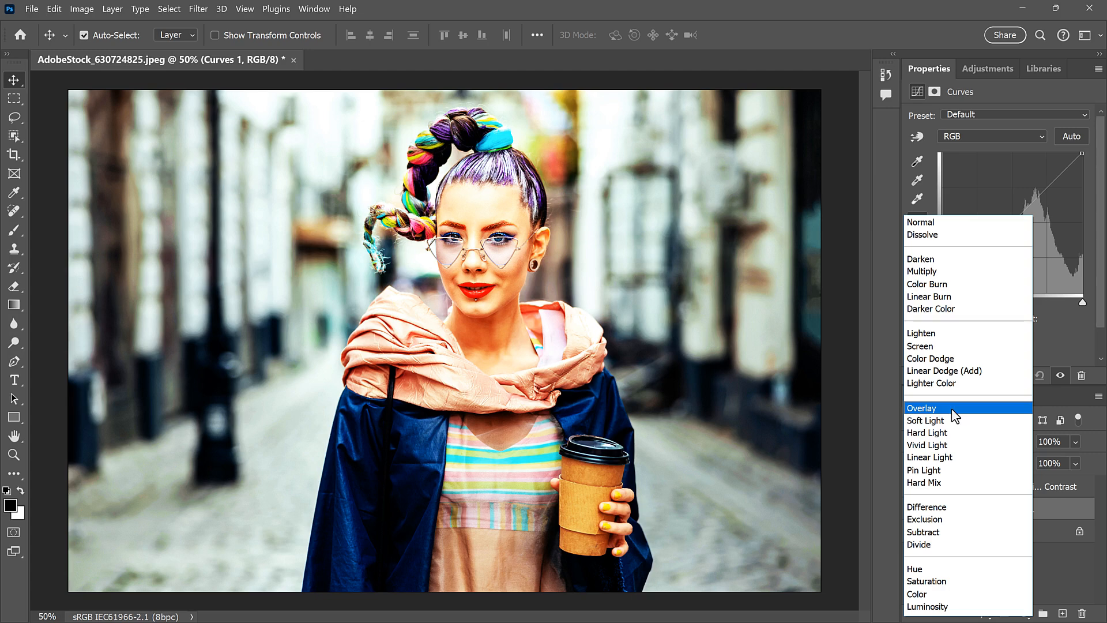
pyautogui.click(925, 421)
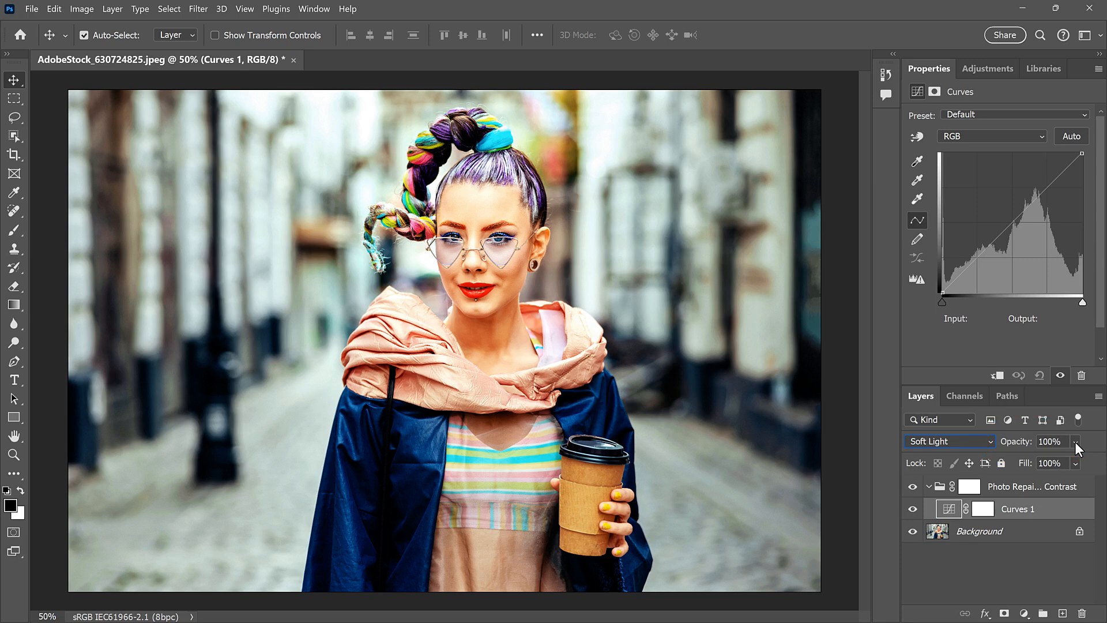
pyautogui.moveTo(1076, 441); pyautogui.dragTo(1052, 465)
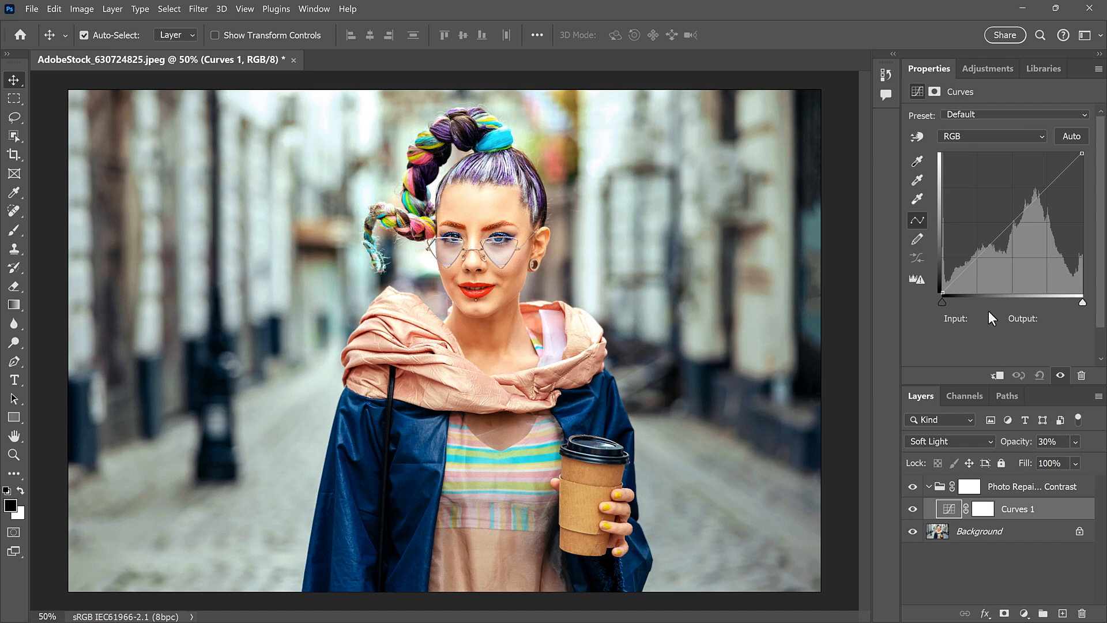
pyautogui.moveTo(974, 431)
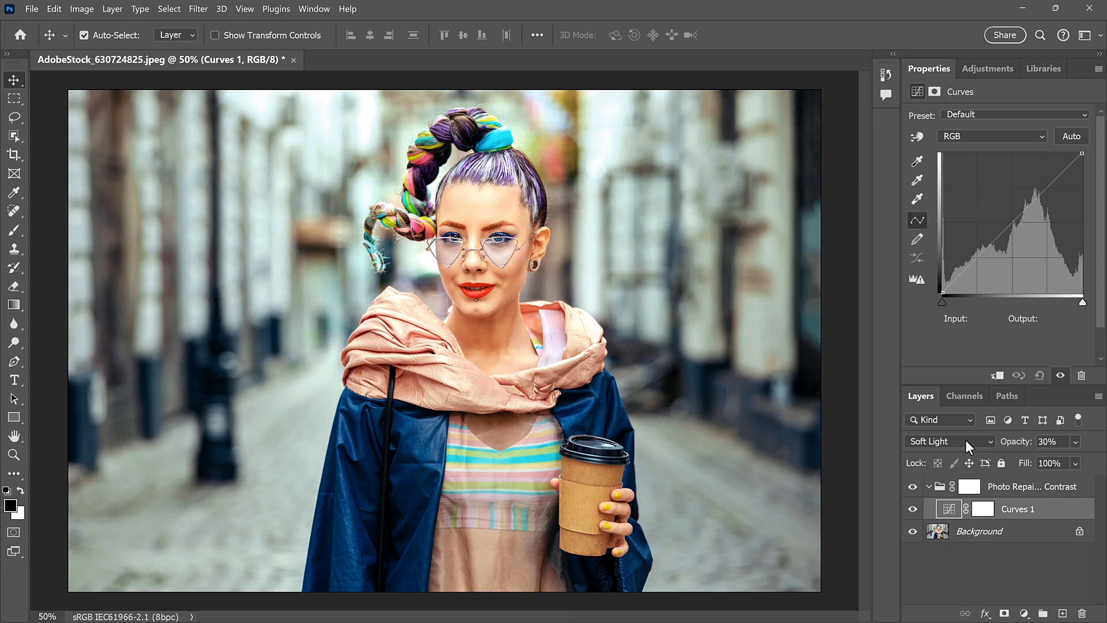
# - Return to the adjustments overview, switch it to Classic view, then back to Modern view
pyautogui.click(988, 68)
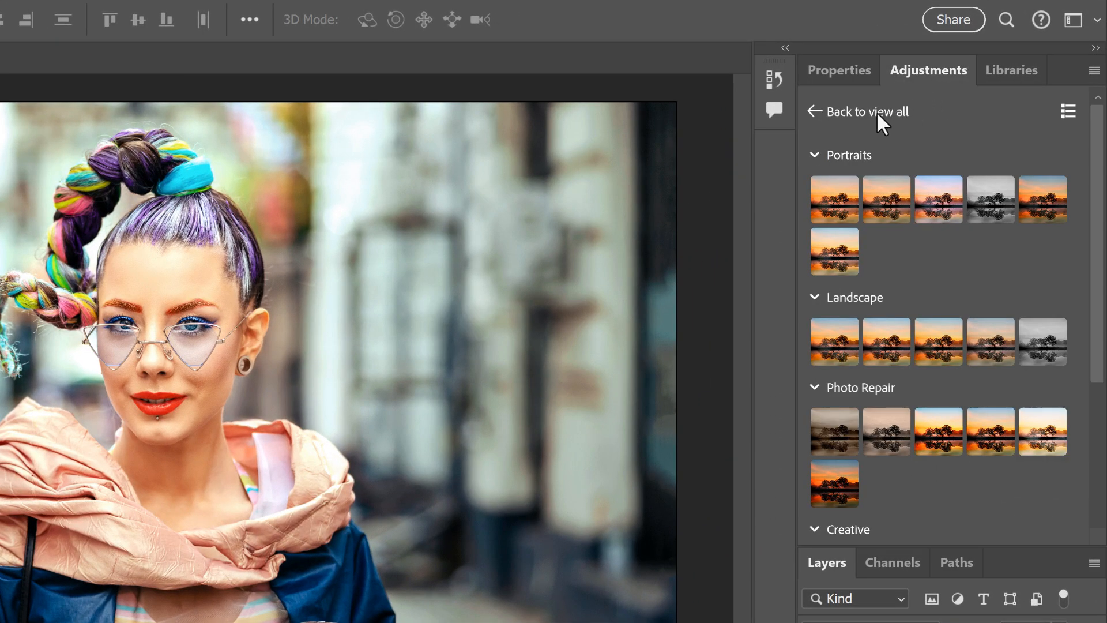
pyautogui.click(858, 112)
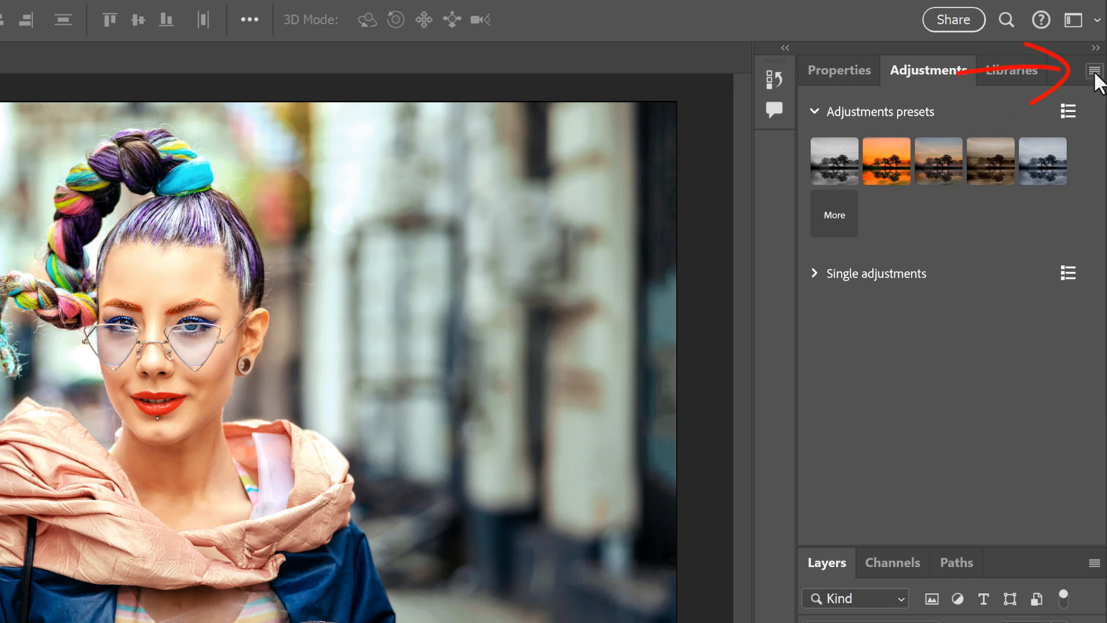
pyautogui.click(1094, 71)
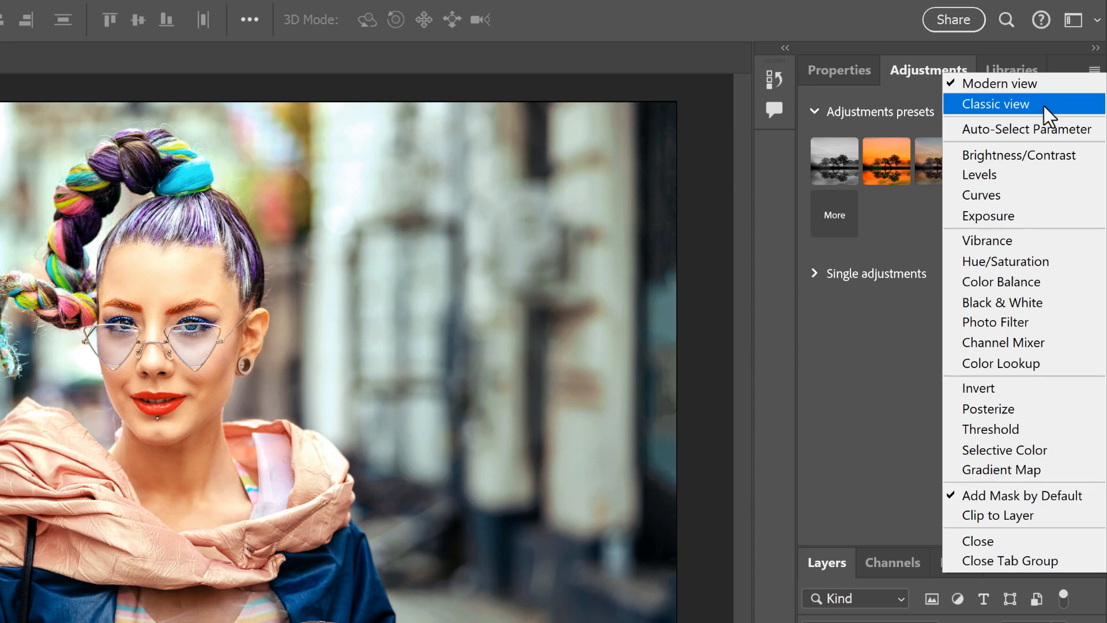
pyautogui.click(994, 104)
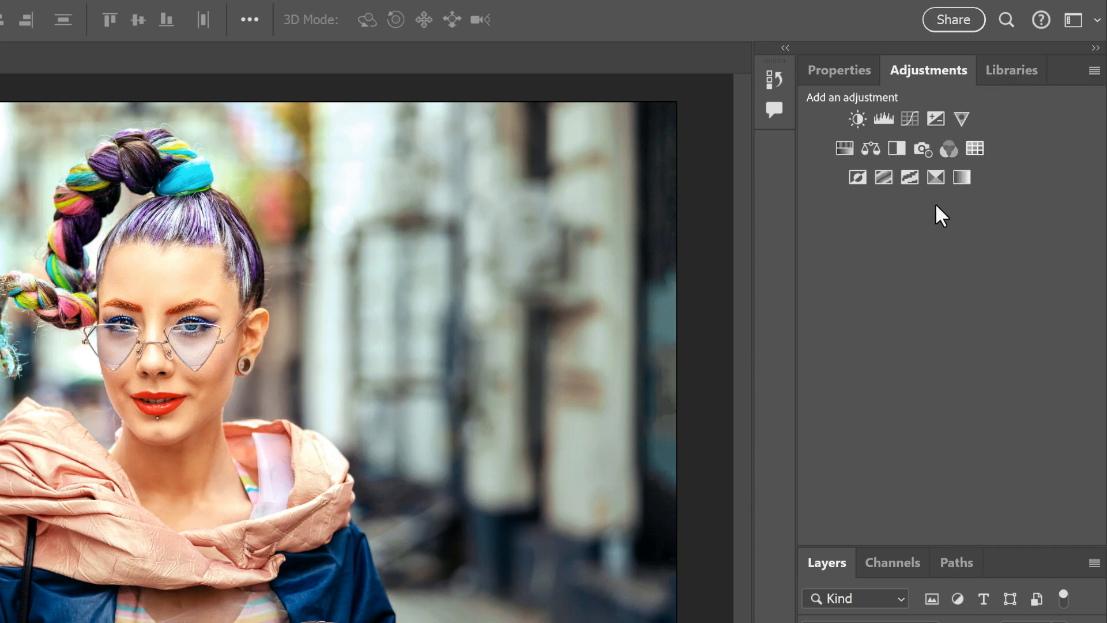
pyautogui.moveTo(1030, 159)
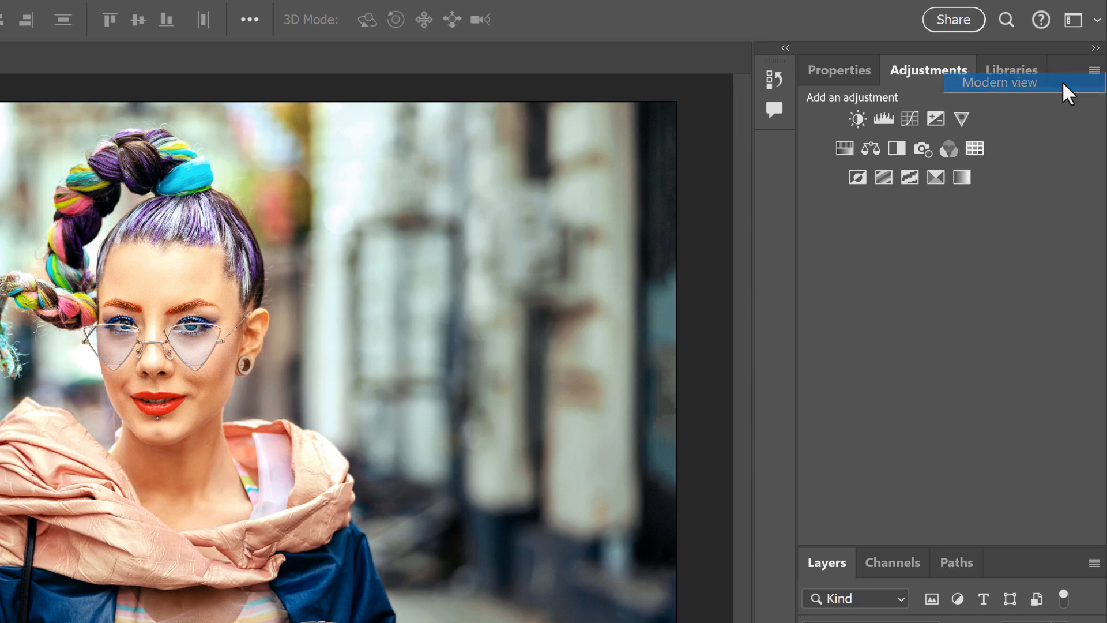
pyautogui.click(1000, 82)
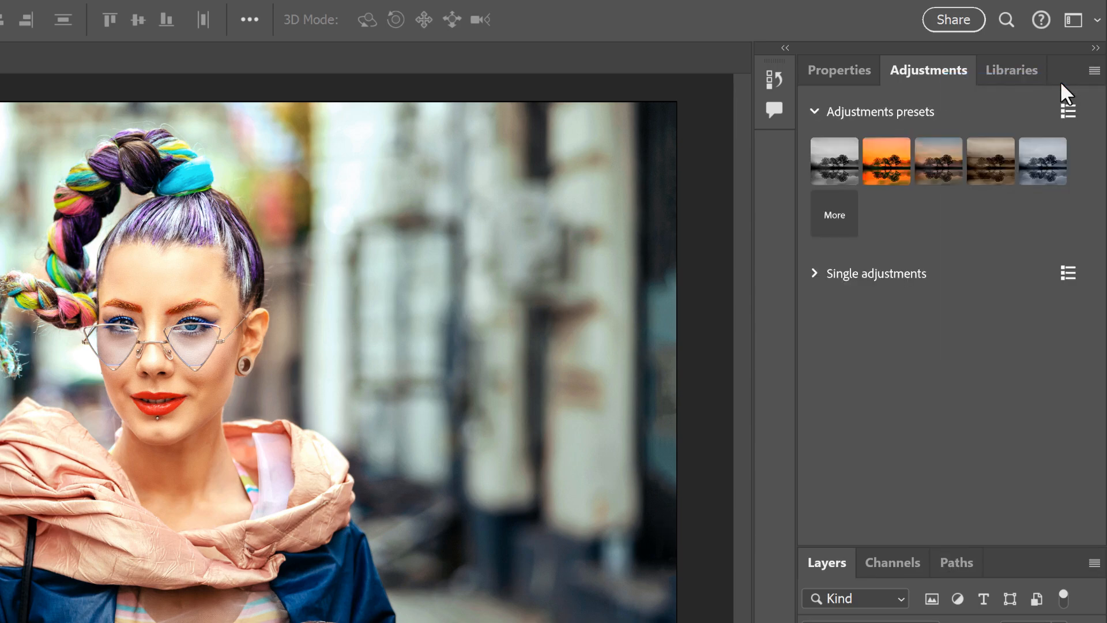